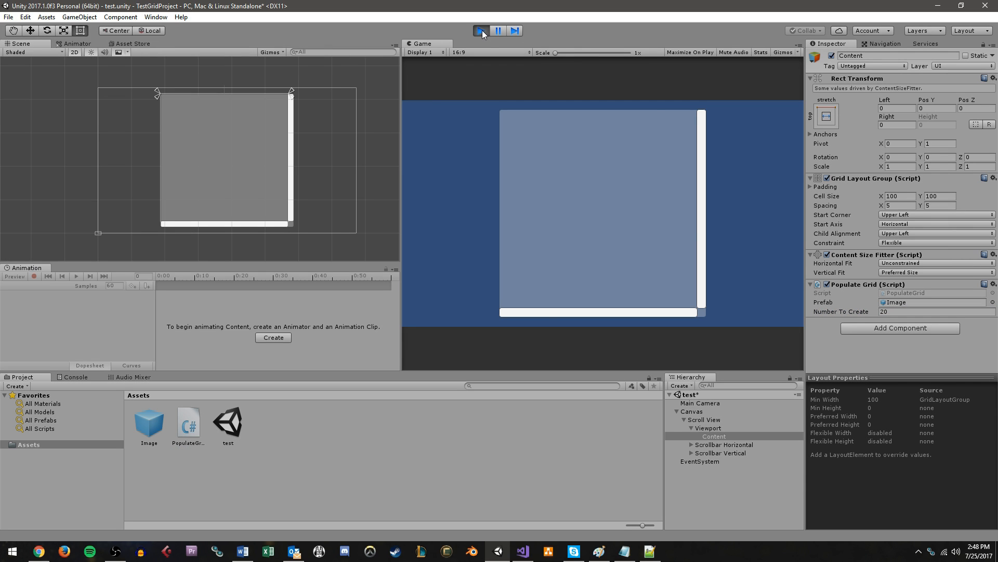
Run the demo scene briefly and stop it again
left_click(481, 30)
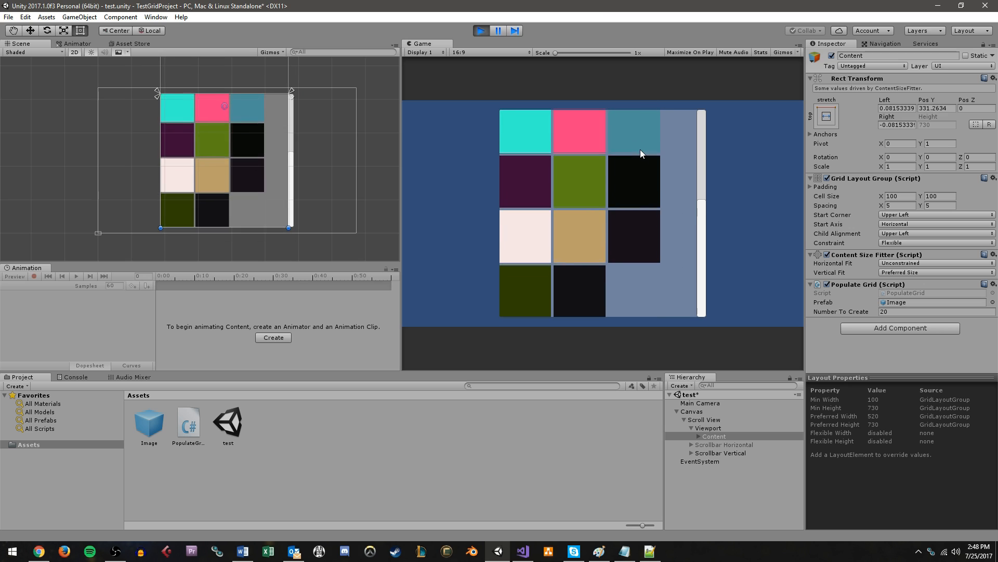
left_click(480, 30)
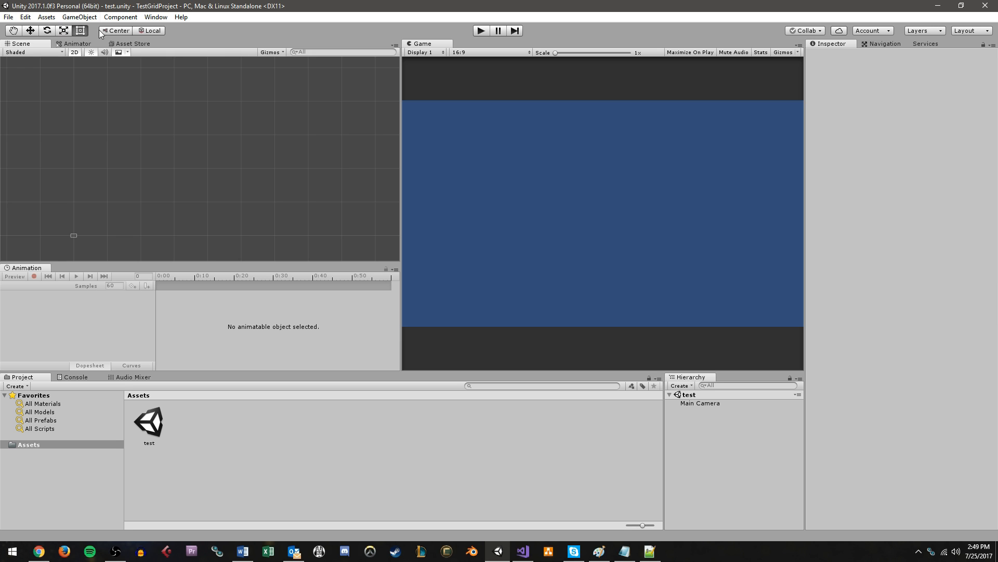
Add a UI Canvas (with EventSystem) via GameObject > UI > Canvas
left_click(79, 17)
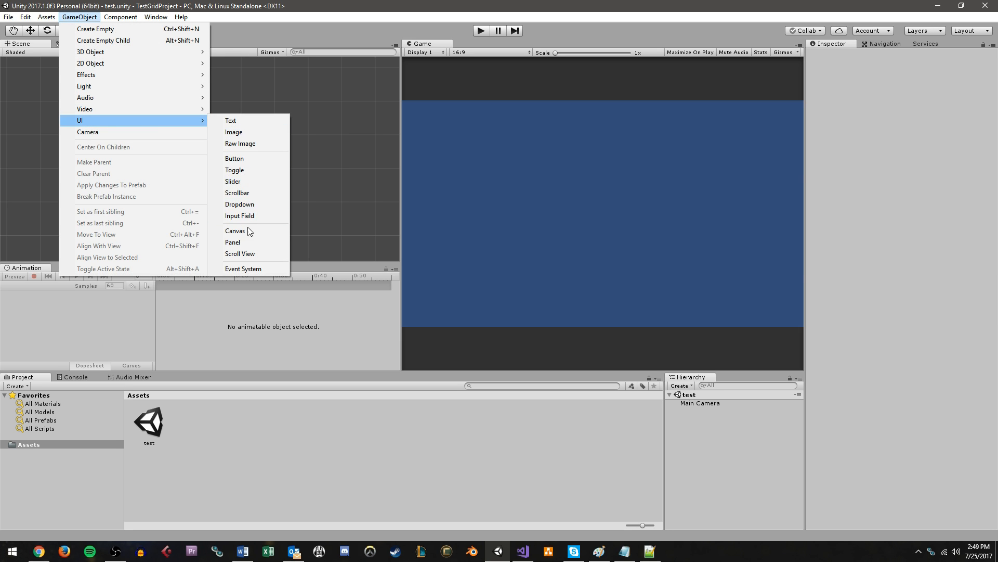
left_click(234, 231)
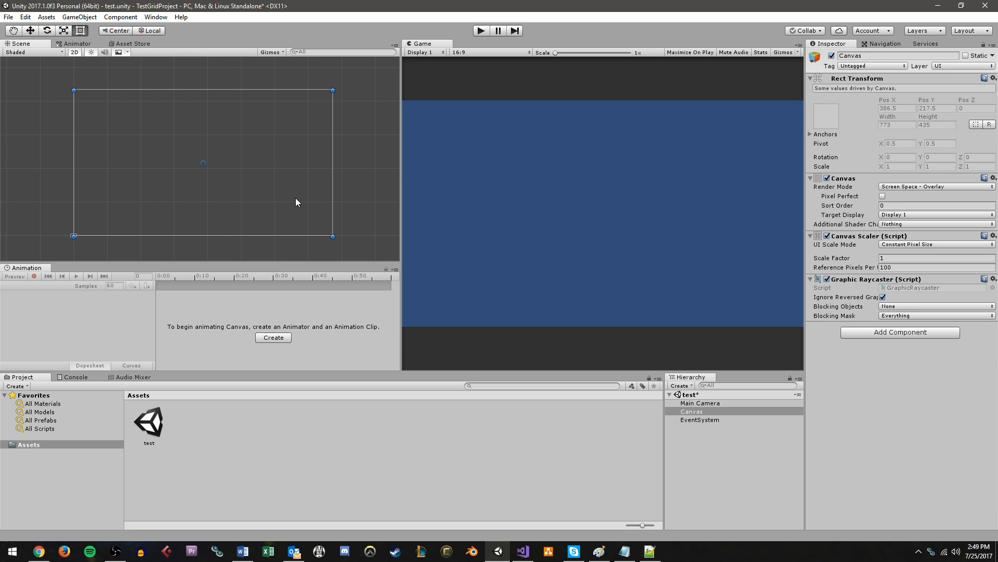
left_click(693, 411)
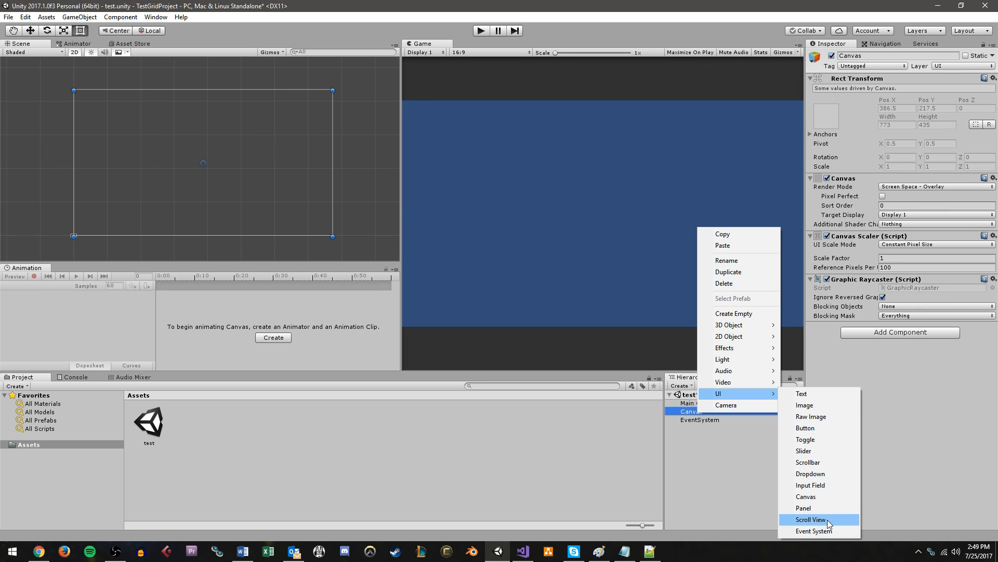
Add a Scroll View under the Canvas and untick Horizontal in its Scroll Rect
left_click(810, 520)
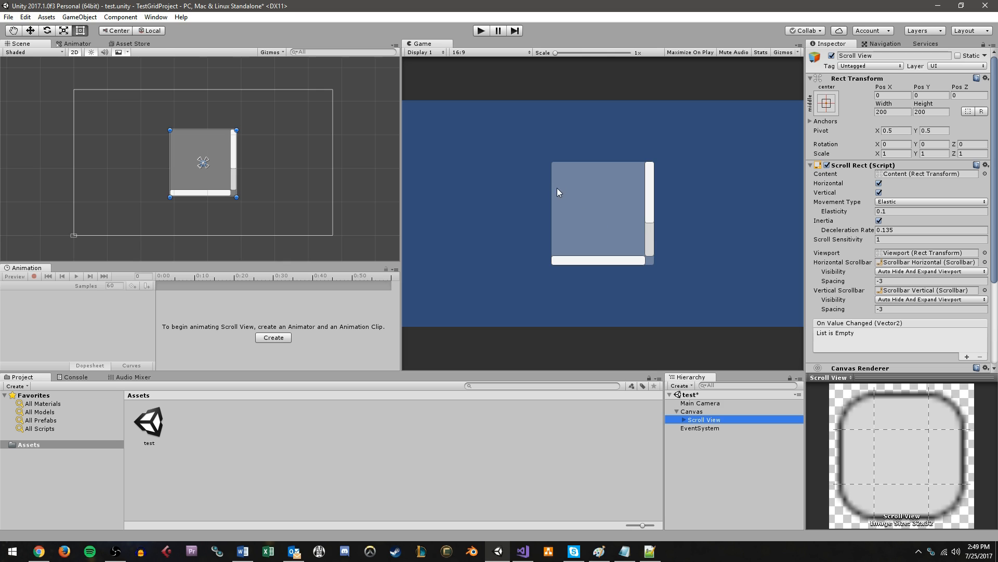
mouse_move(602, 195)
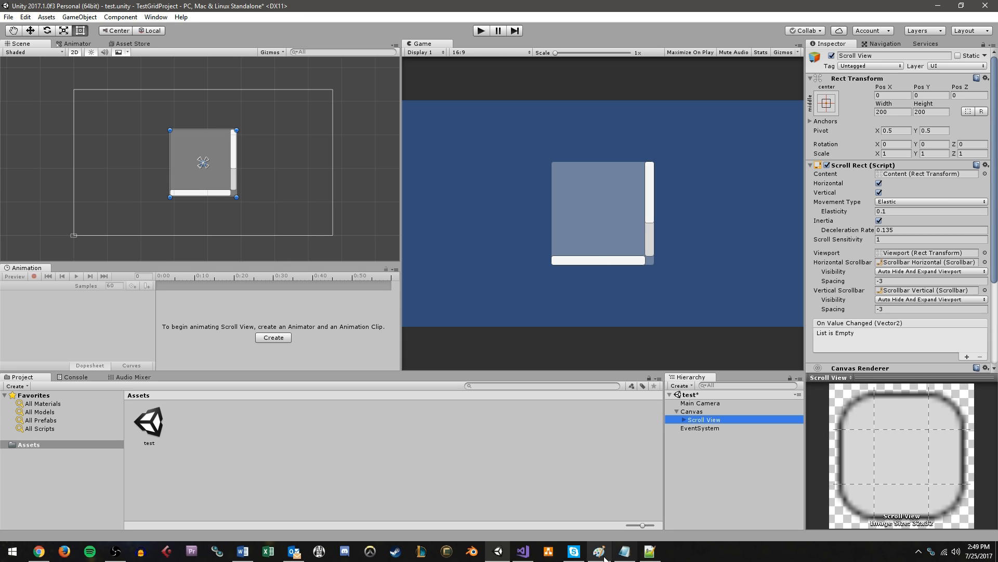
mouse_move(492, 432)
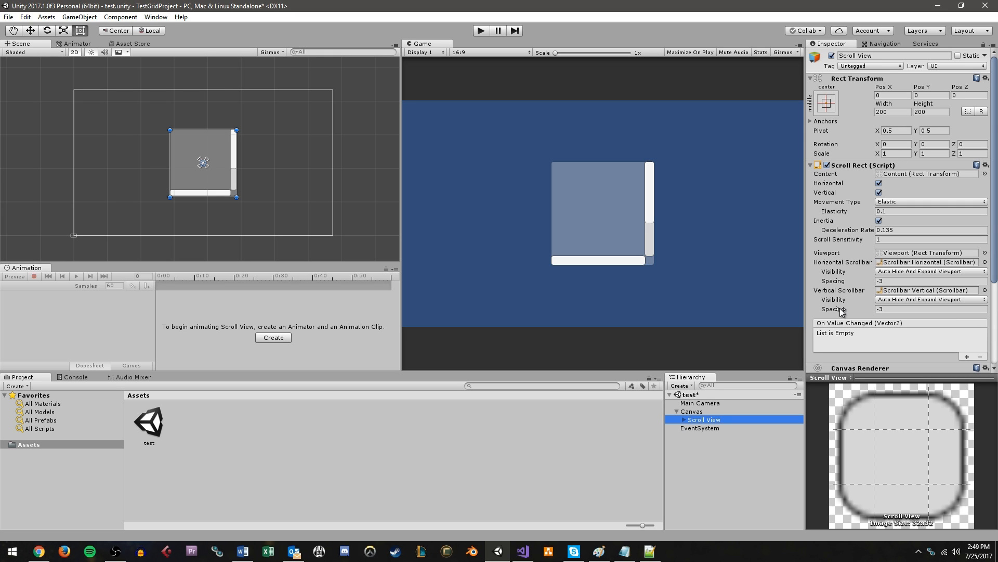
mouse_move(841, 200)
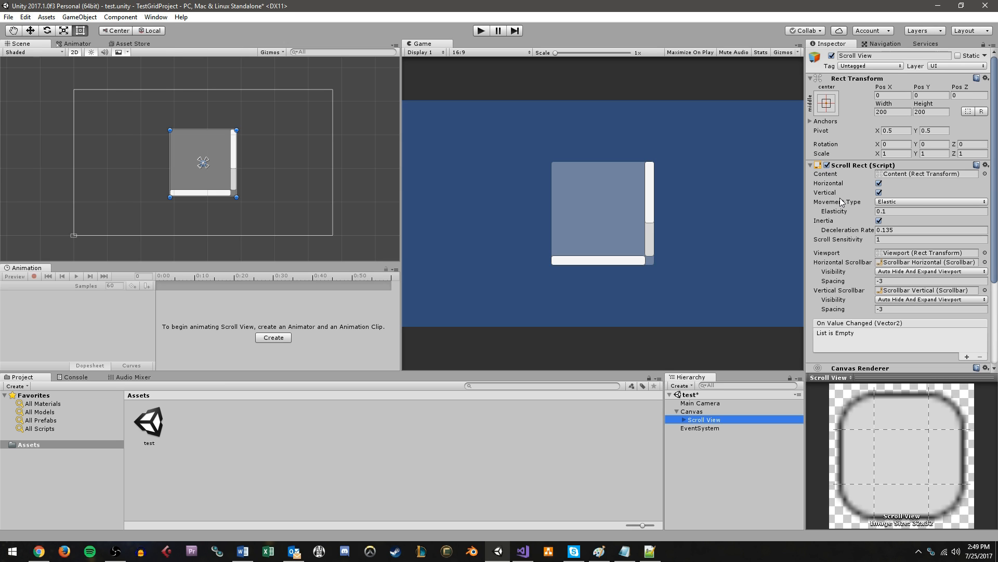
mouse_move(846, 169)
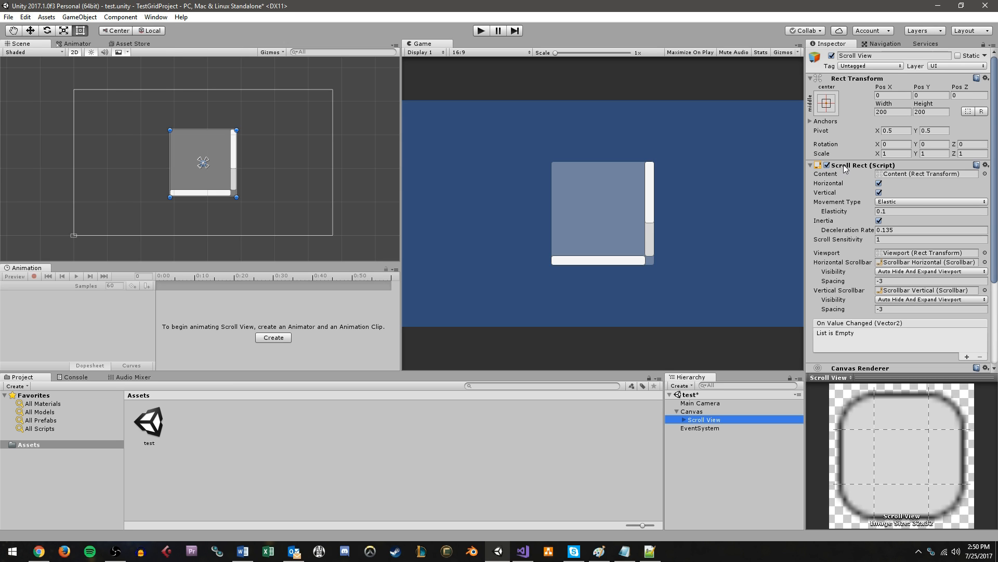
mouse_move(841, 188)
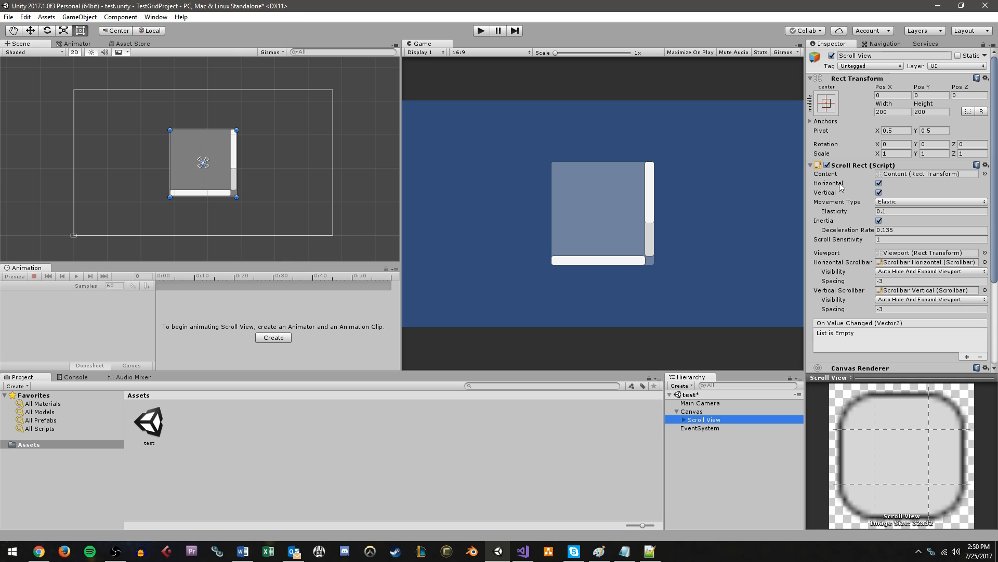
left_click(880, 183)
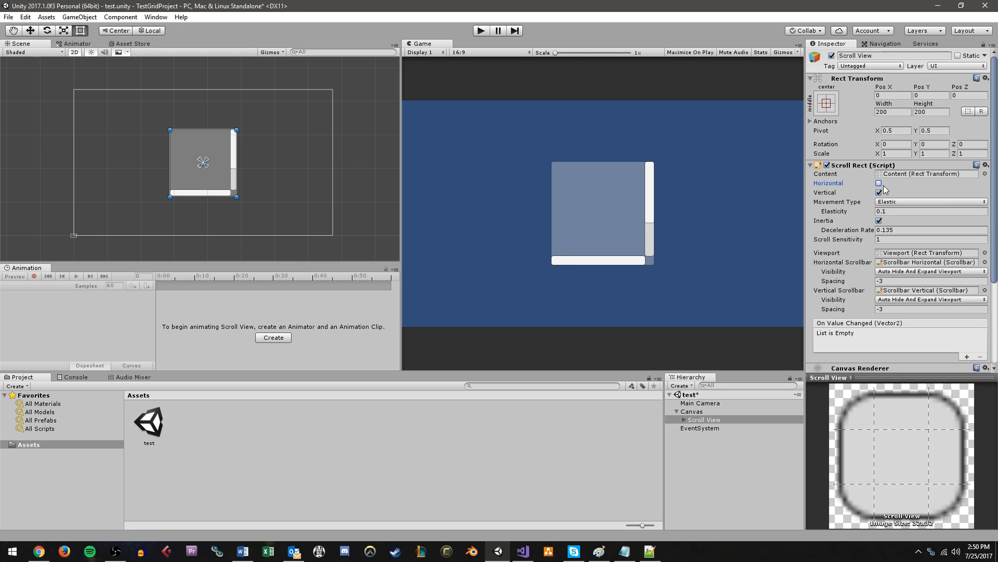
left_click(880, 183)
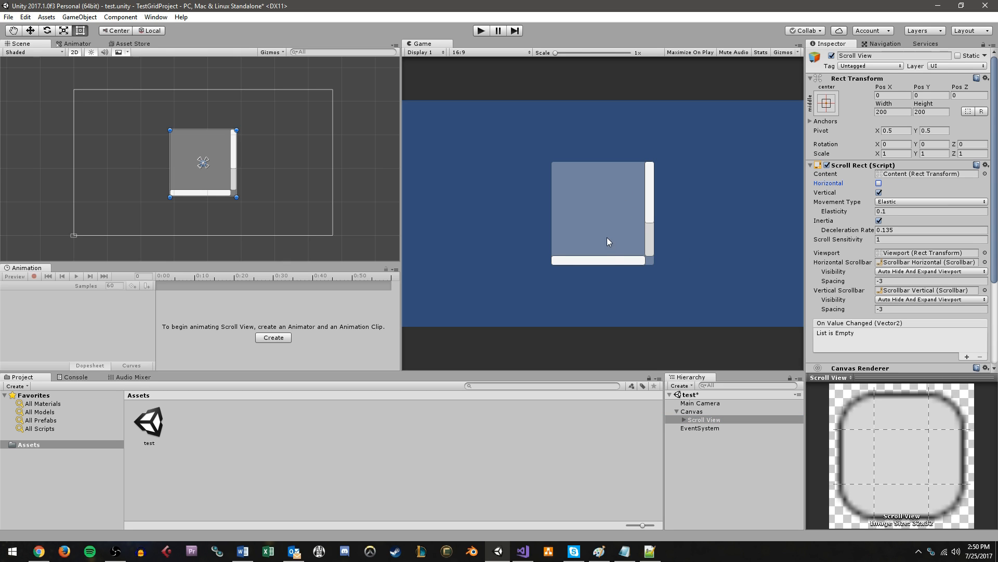
mouse_move(615, 224)
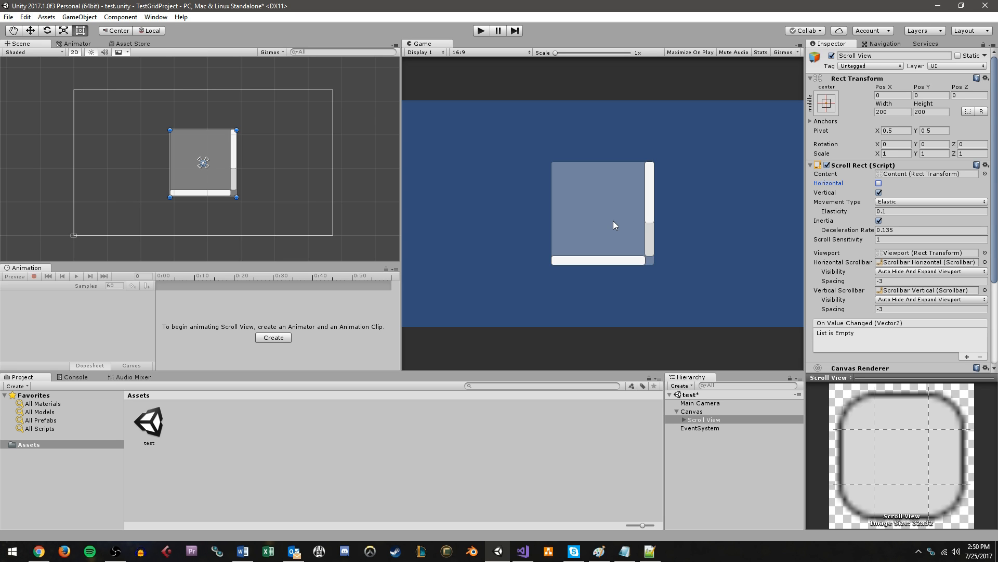
mouse_move(839, 190)
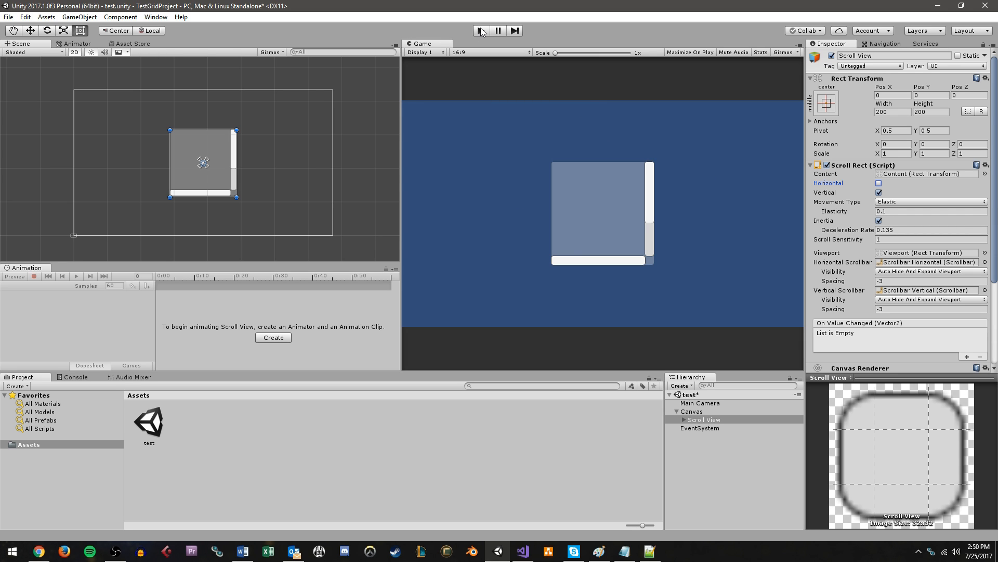
left_click(878, 183)
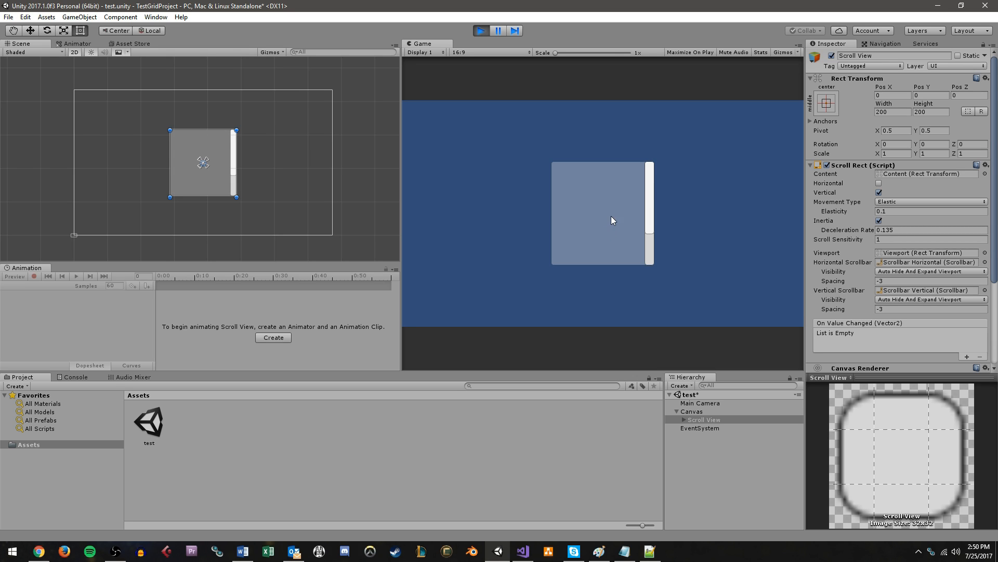
mouse_move(621, 254)
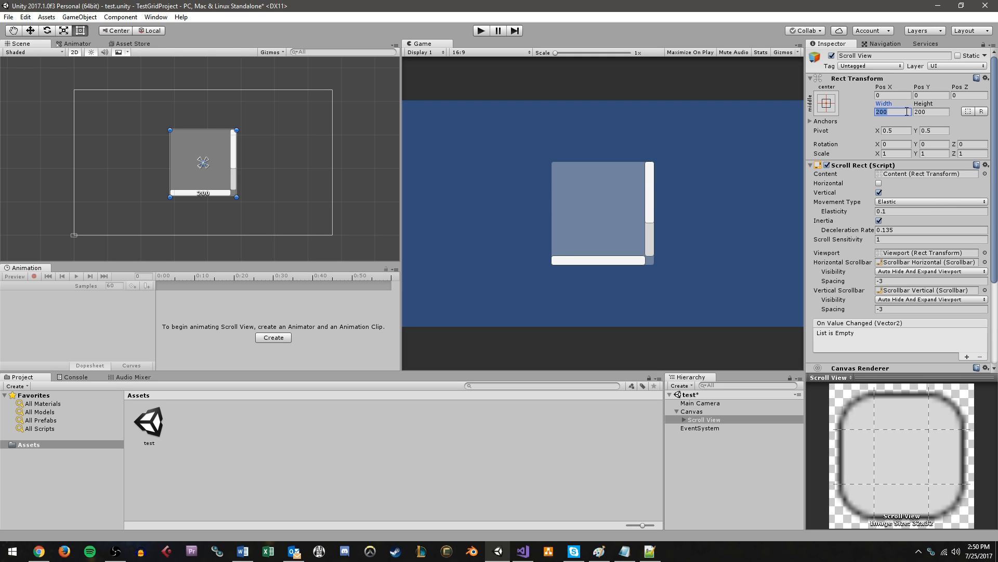
Set the Scroll View's Rect Transform Width and Height to 400
type("400")
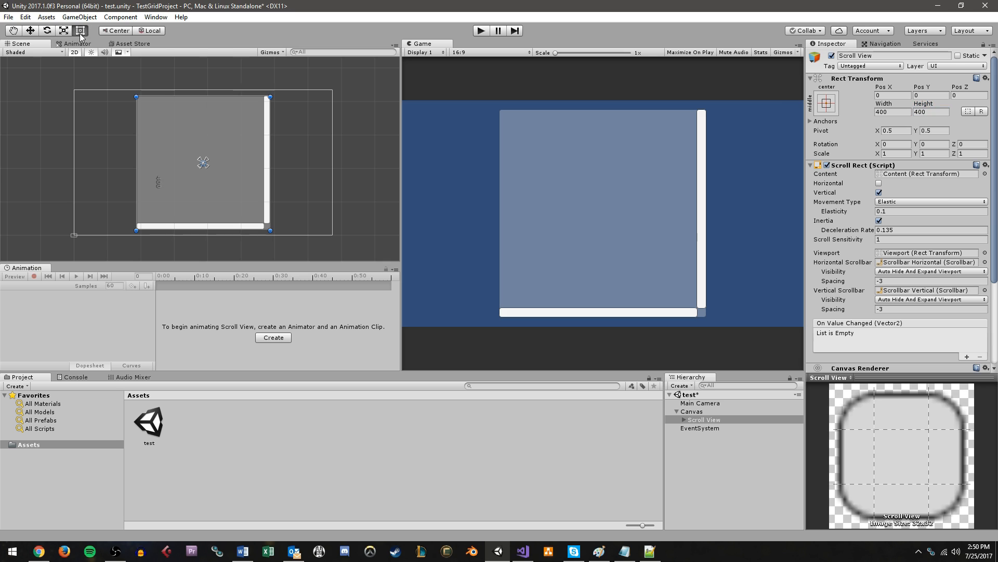
mouse_move(147, 181)
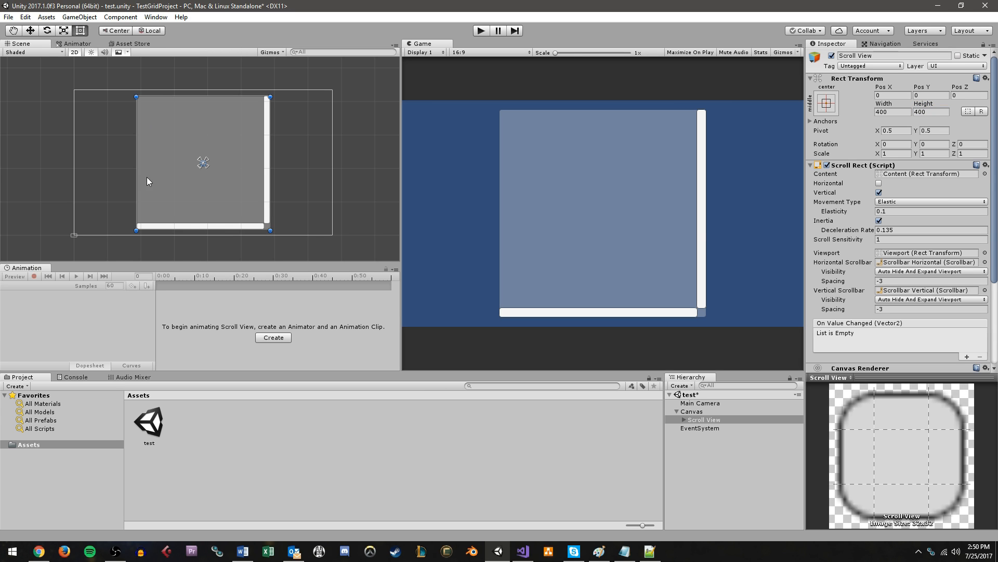
mouse_move(177, 234)
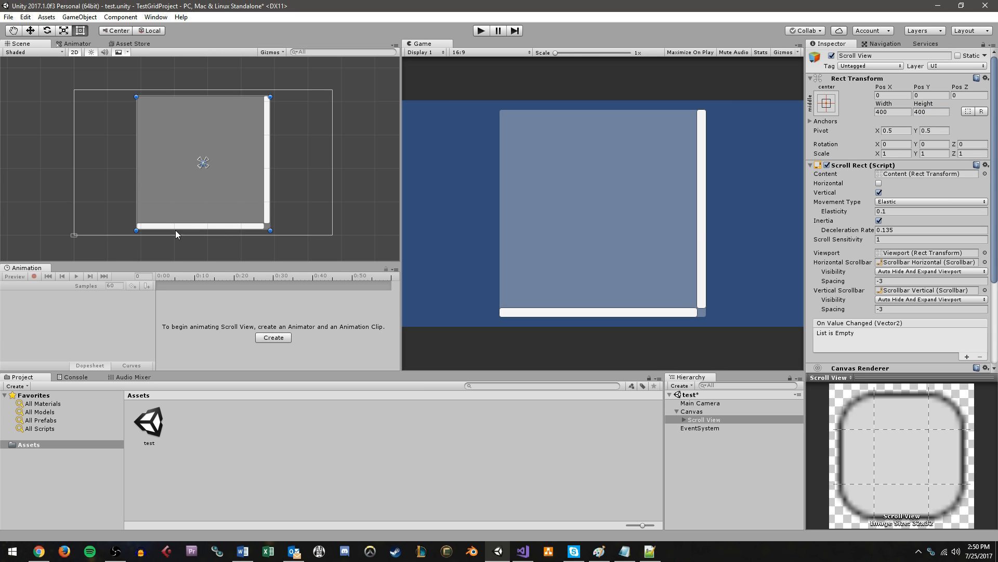
mouse_move(597, 327)
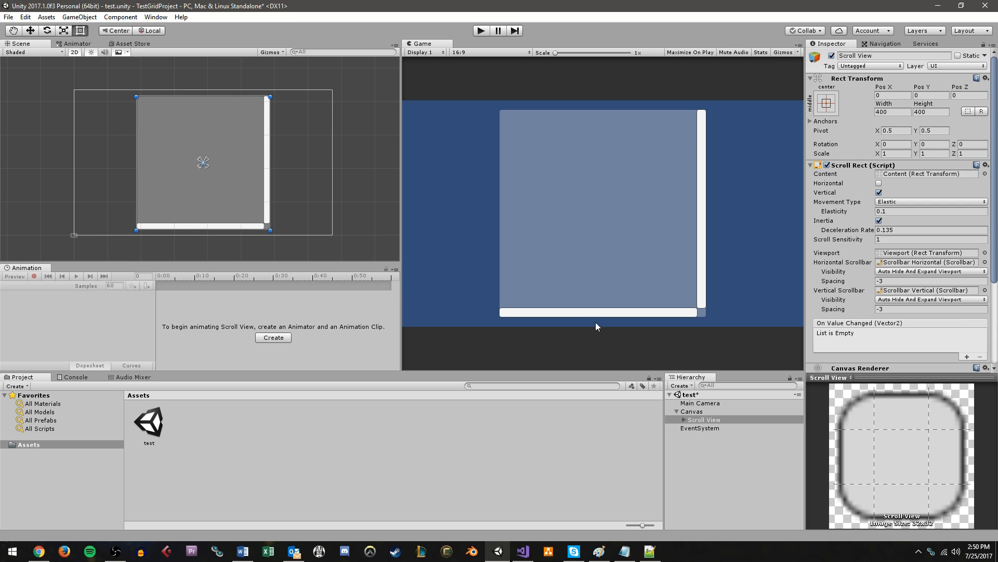
Expand Scroll View and Viewport in the Hierarchy and select the Content object
left_click(704, 419)
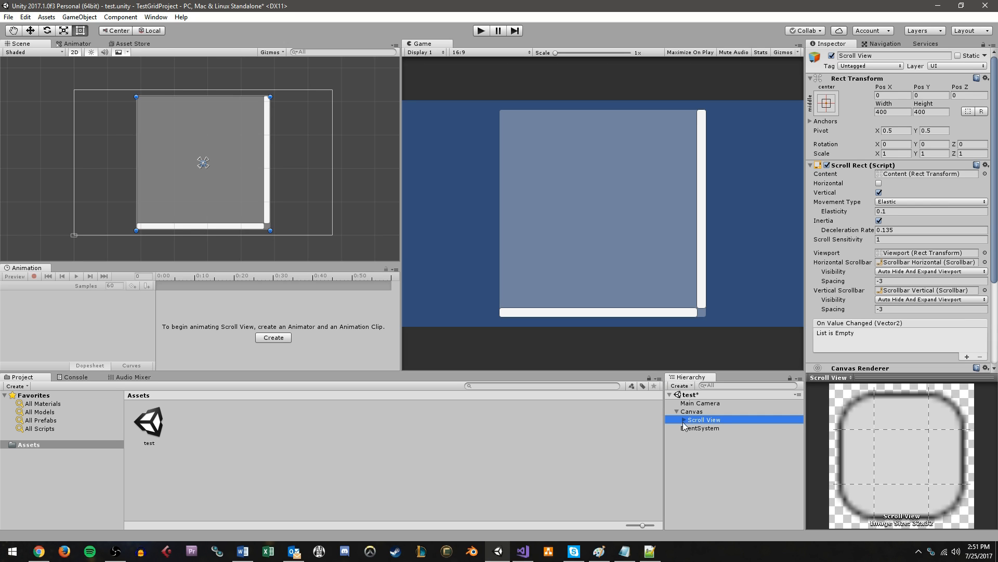
left_click(677, 420)
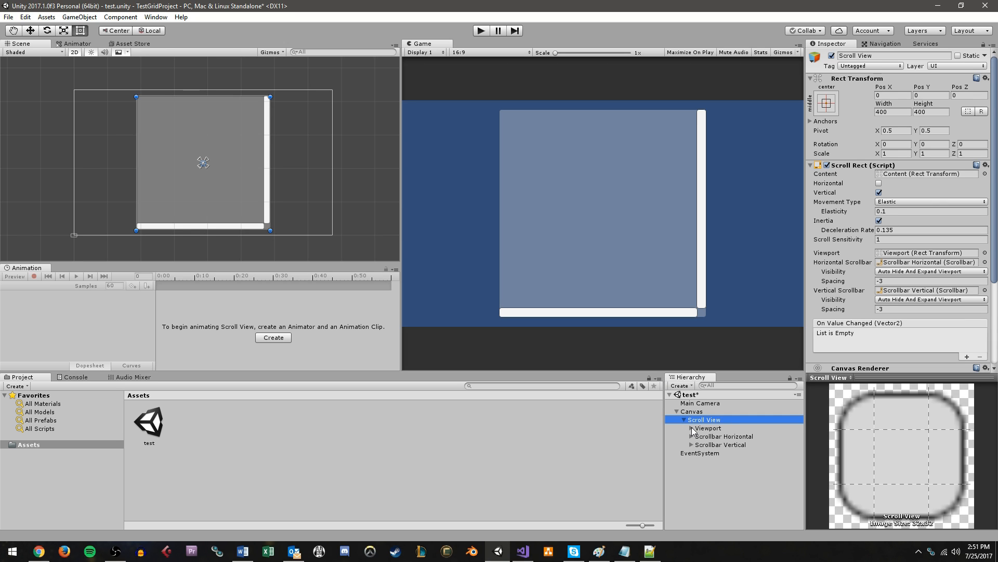
left_click(707, 427)
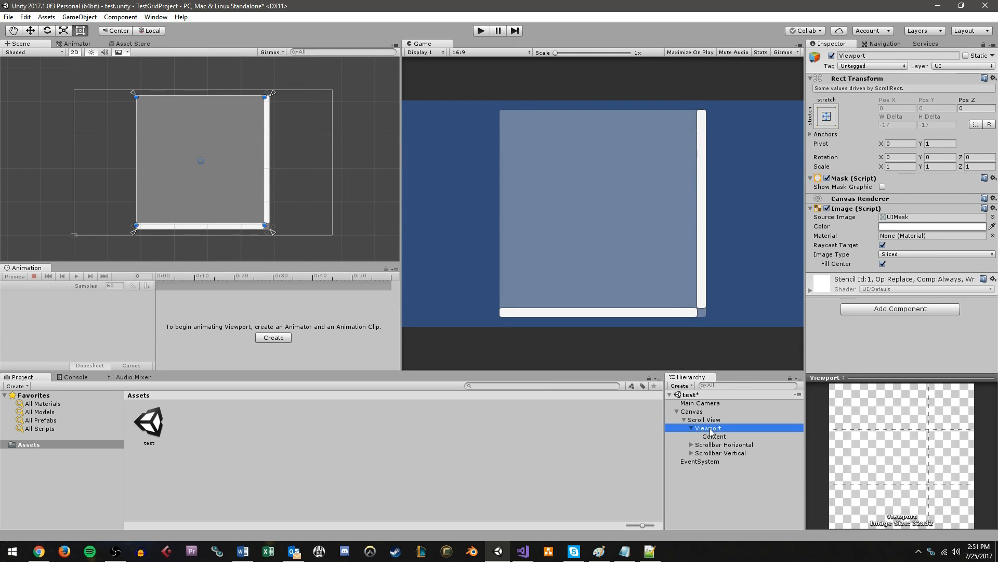
left_click(713, 436)
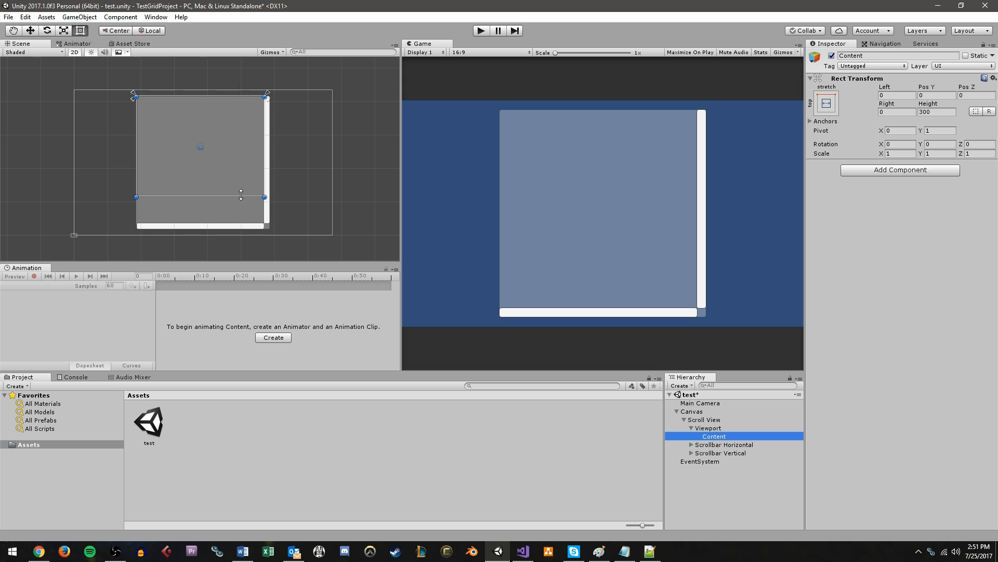
mouse_move(231, 135)
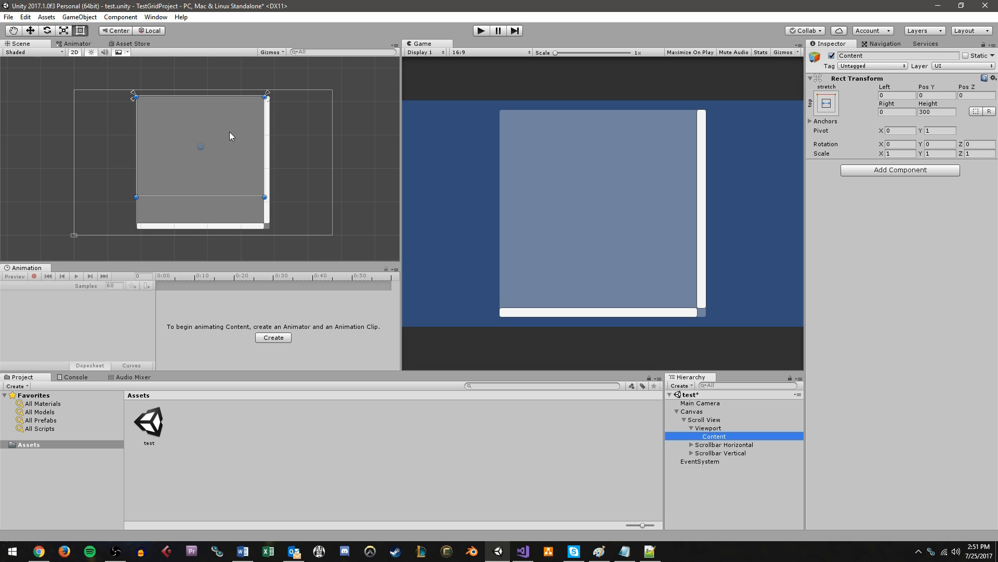
mouse_move(206, 196)
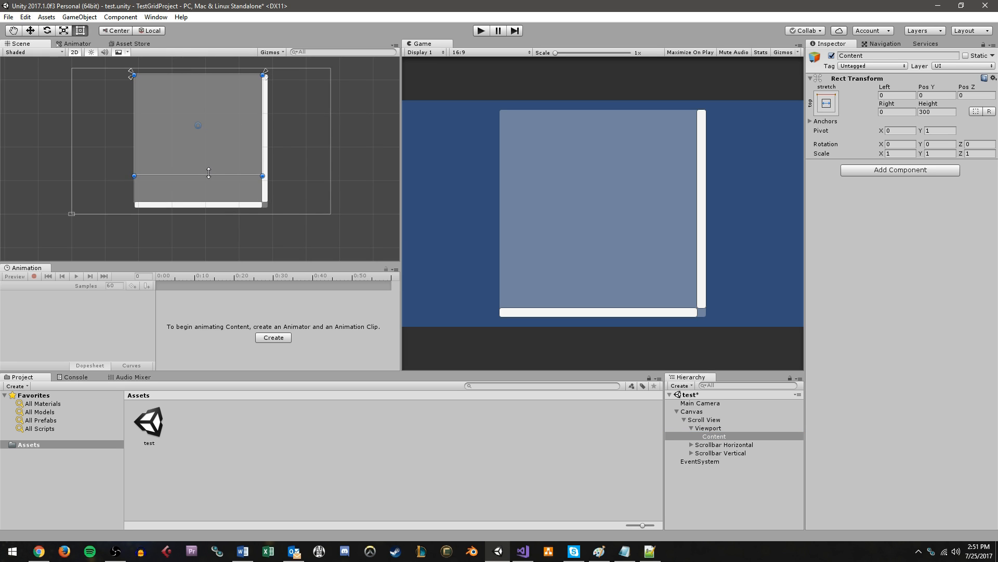
Drag Content's bottom edge in the Scene view to raise its height to about 584
left_click_drag(208, 174, 208, 237)
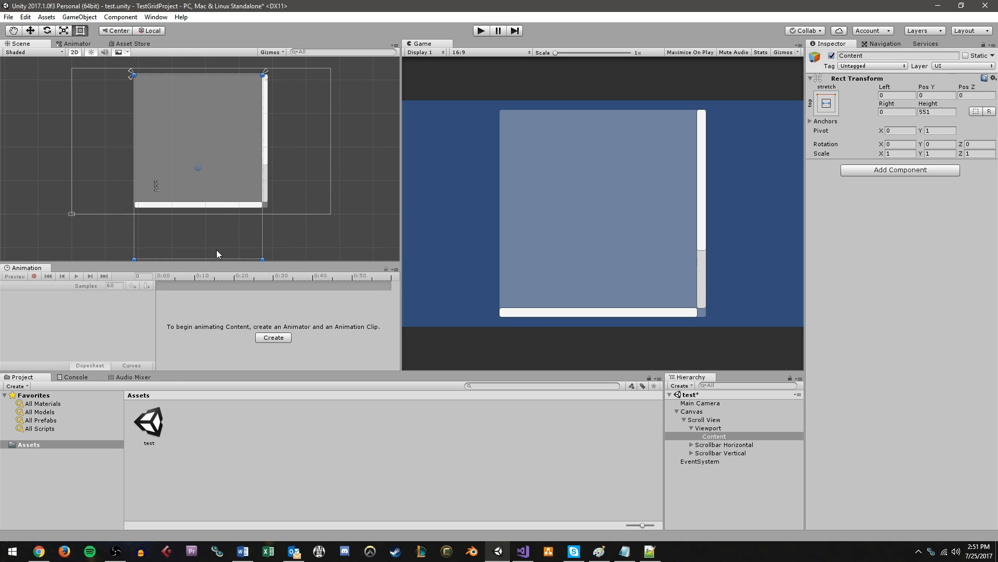
left_click_drag(198, 259, 218, 240)
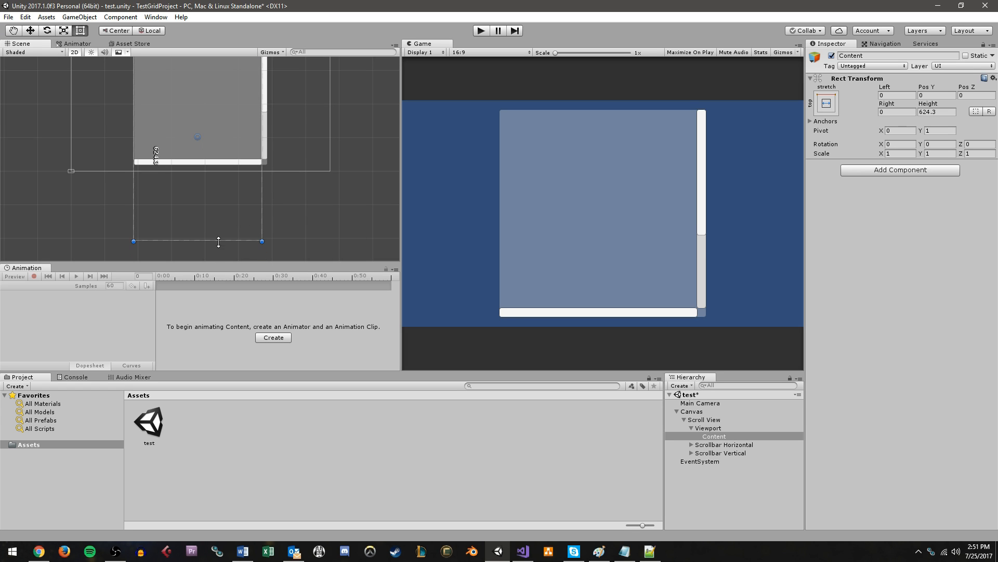
left_click_drag(218, 240, 221, 197)
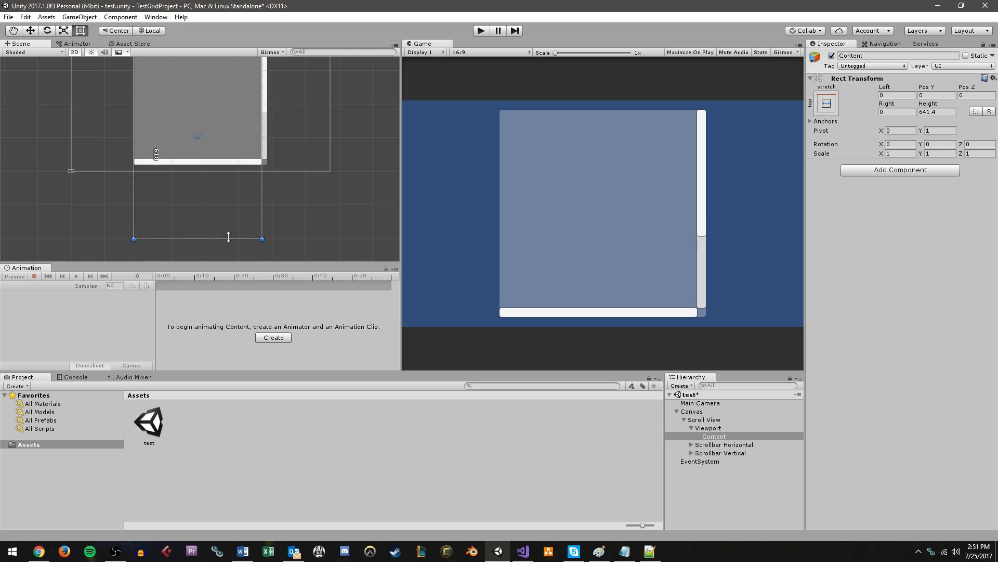
left_click_drag(229, 240, 228, 160)
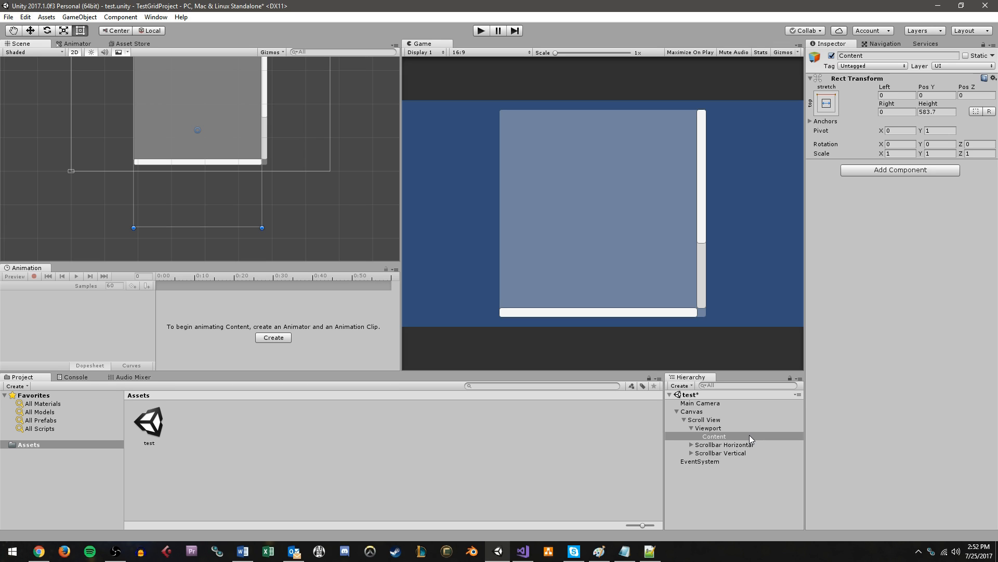
mouse_move(747, 439)
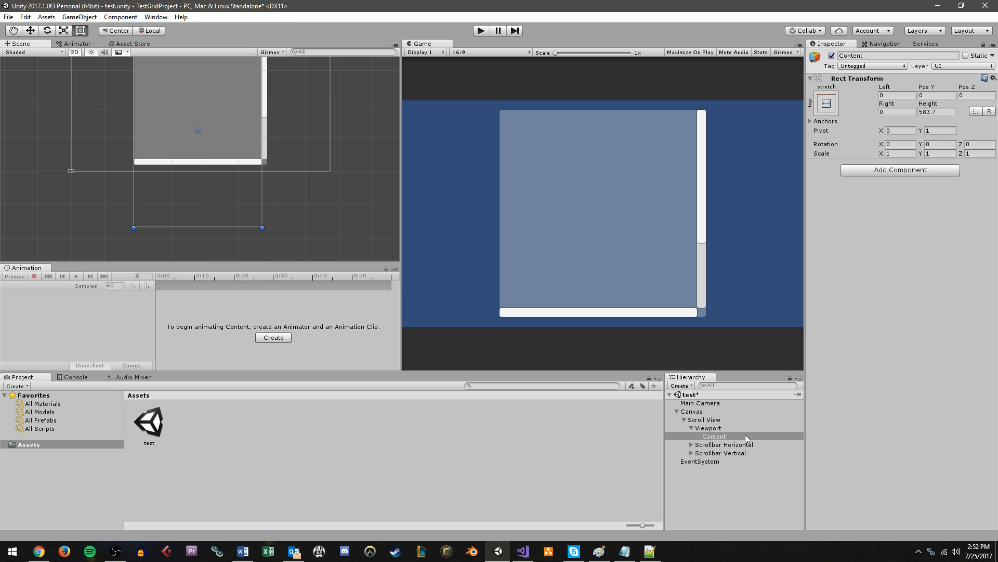
Start an Add Component search on Content for Grid Layout Group
left_click(713, 435)
type("GridLa")
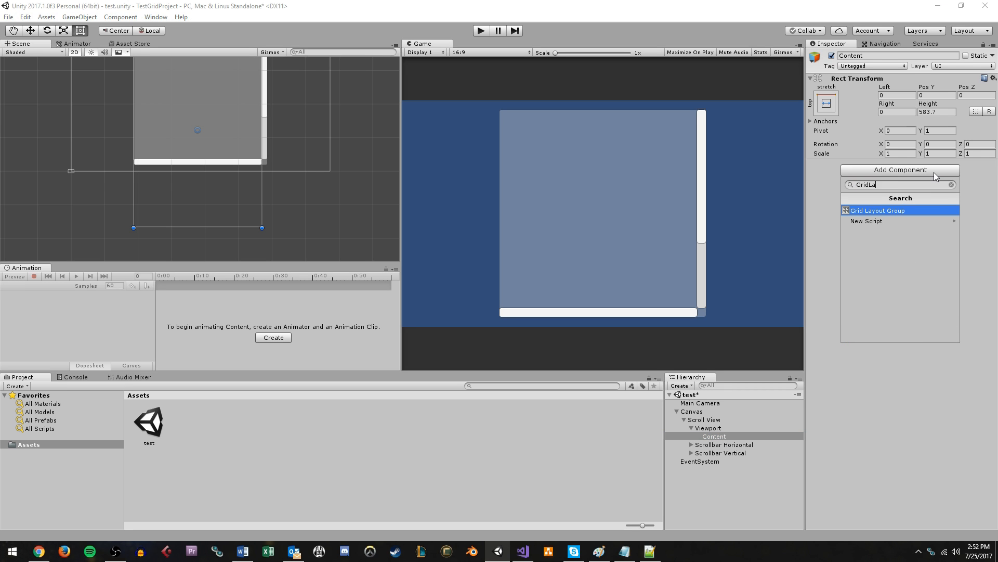
Add a Grid Layout Group to Content with 100×100 cells and spacing 5 by 5
left_click(880, 210)
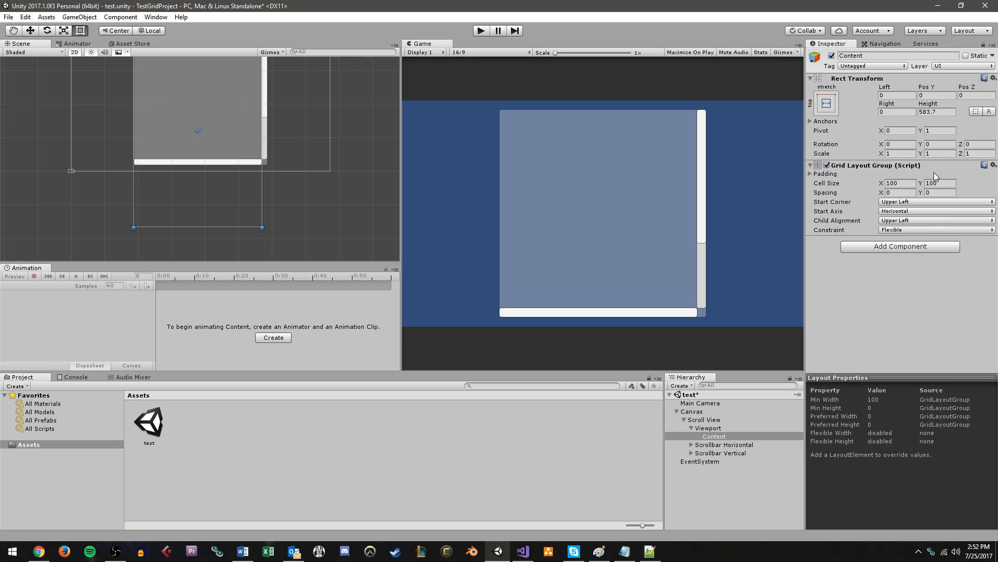
mouse_move(886, 174)
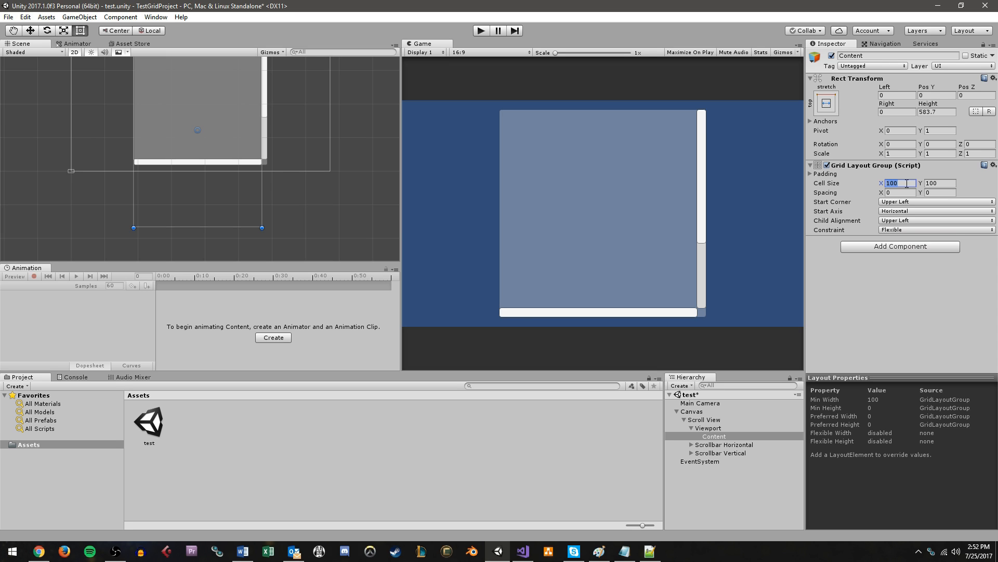
left_click(897, 192)
type("5")
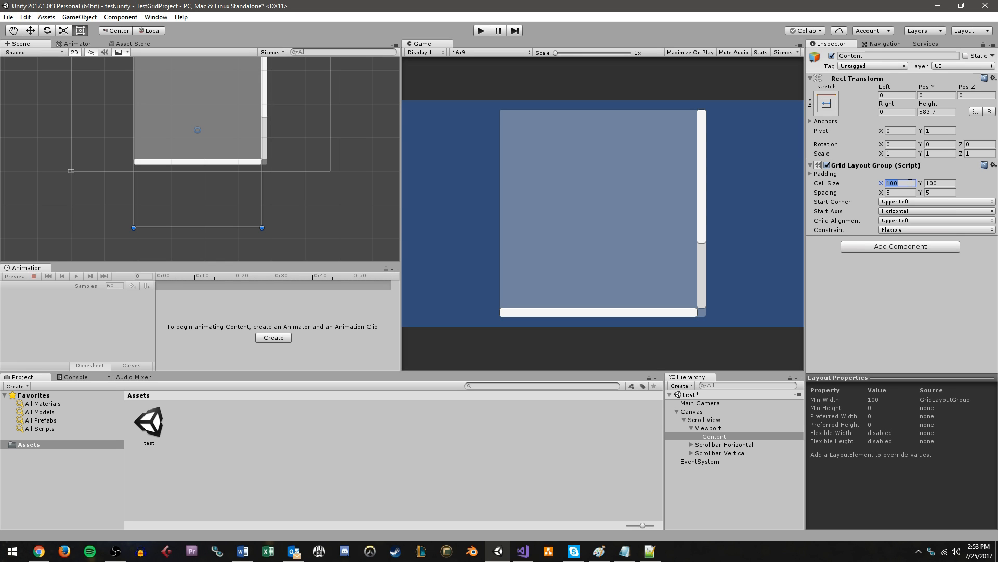
left_click(897, 192)
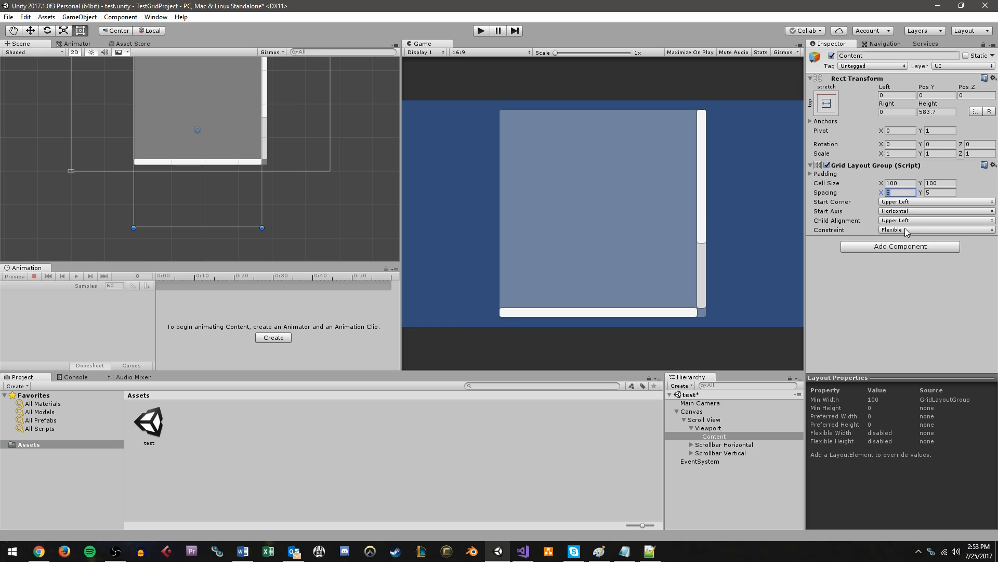
mouse_move(851, 213)
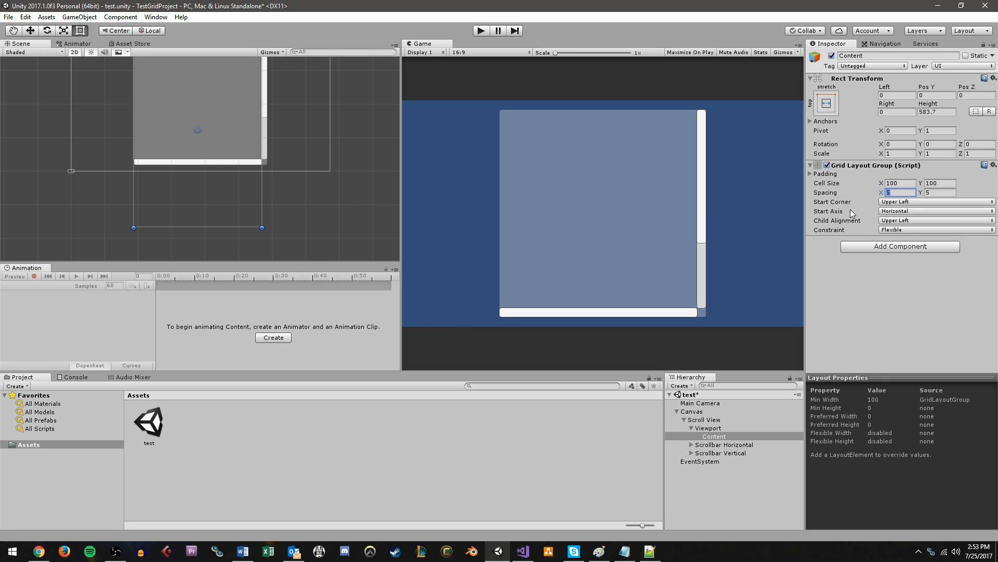
mouse_move(847, 205)
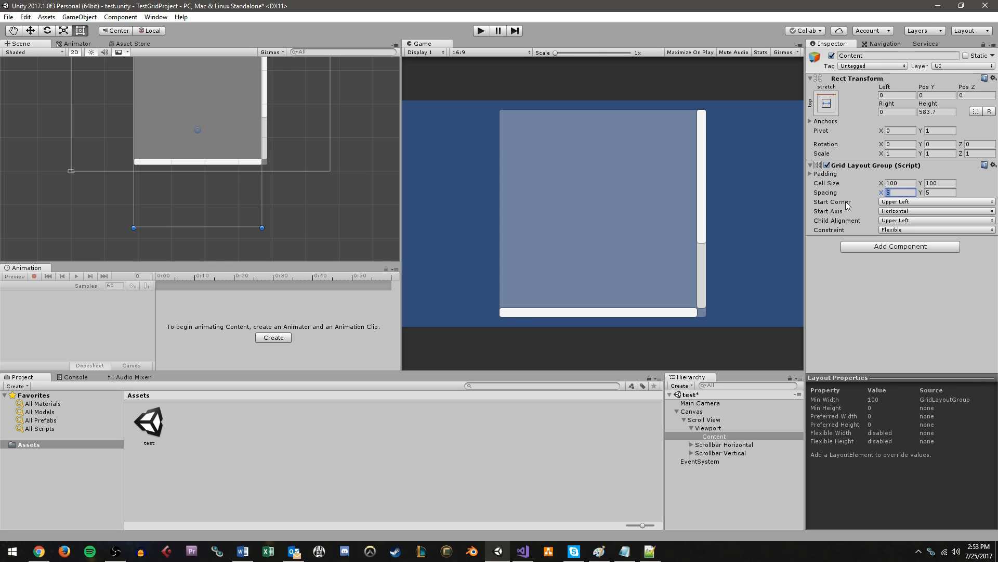
mouse_move(868, 293)
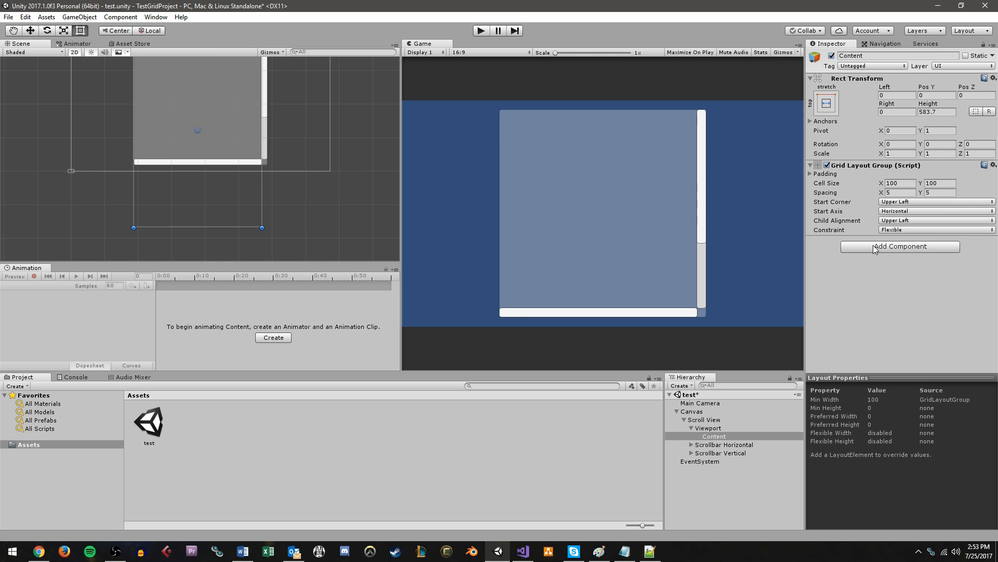
Add a Content Size Fitter to Content with Vertical Fit set to Preferred Size
left_click(900, 246)
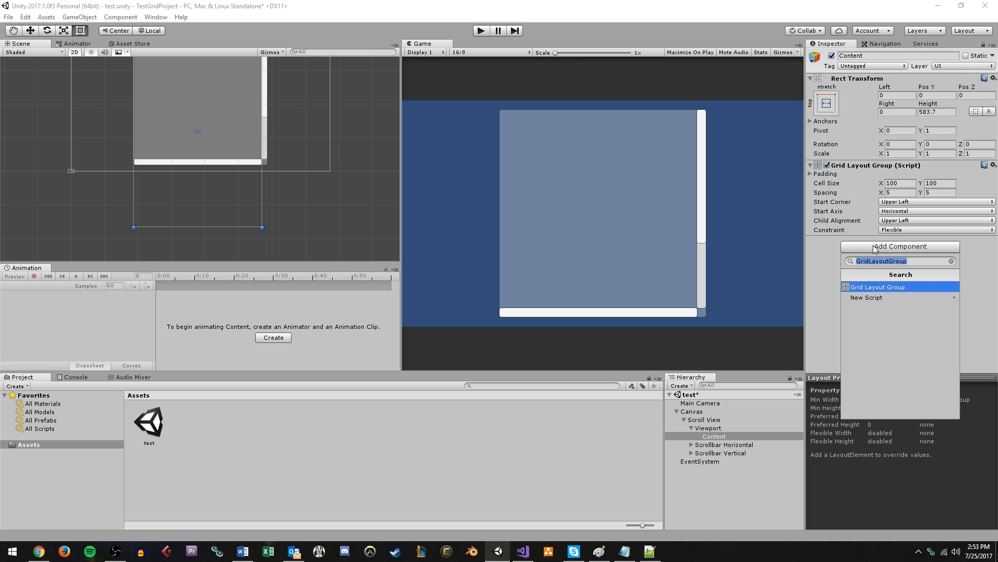
type("content s")
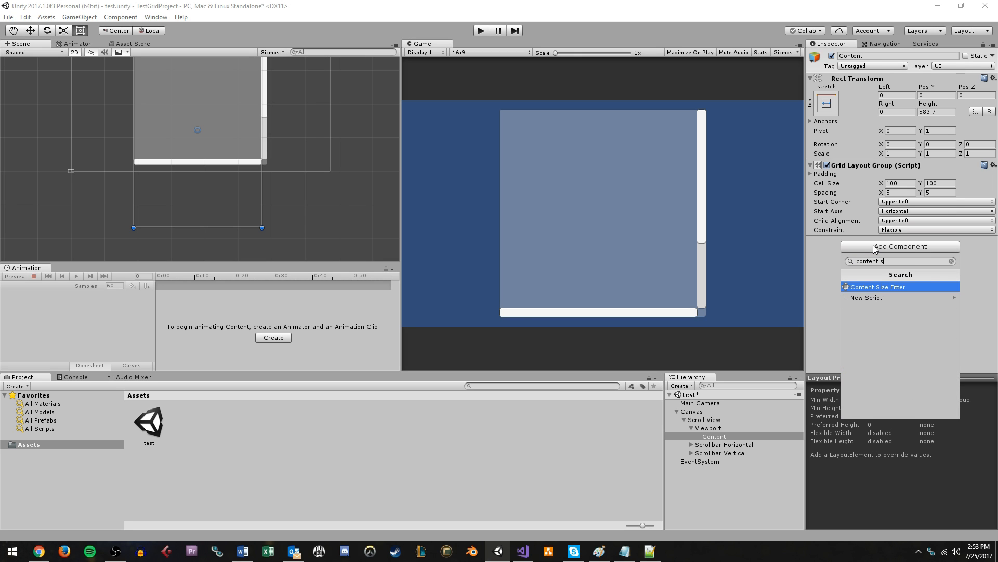
left_click(878, 287)
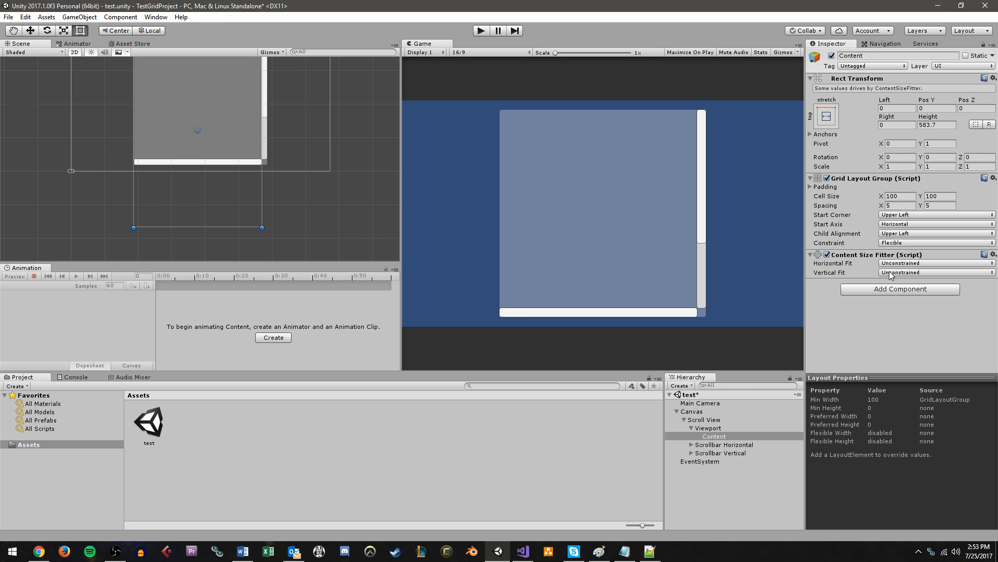
left_click(936, 271)
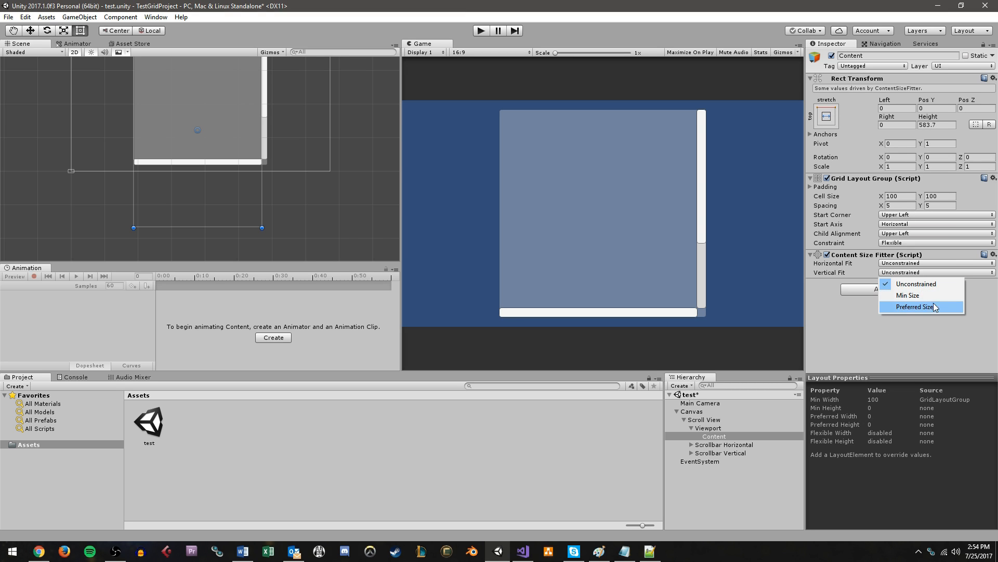
left_click(911, 306)
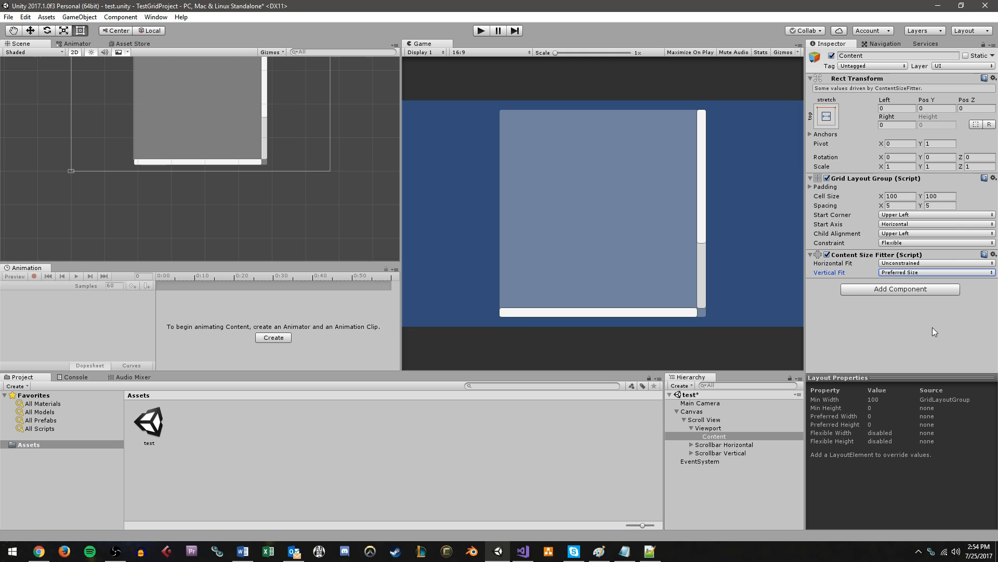
left_click(714, 436)
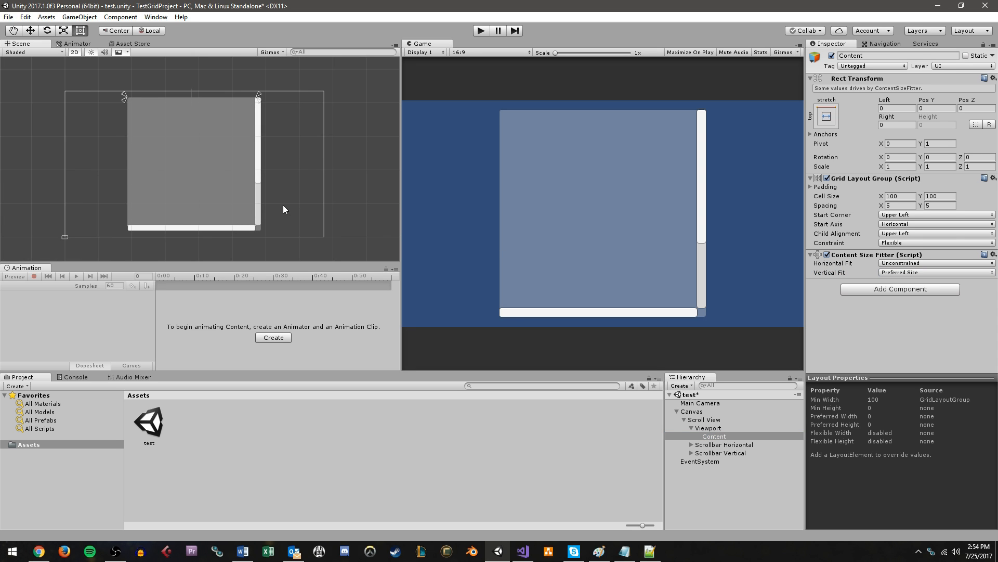
mouse_move(284, 223)
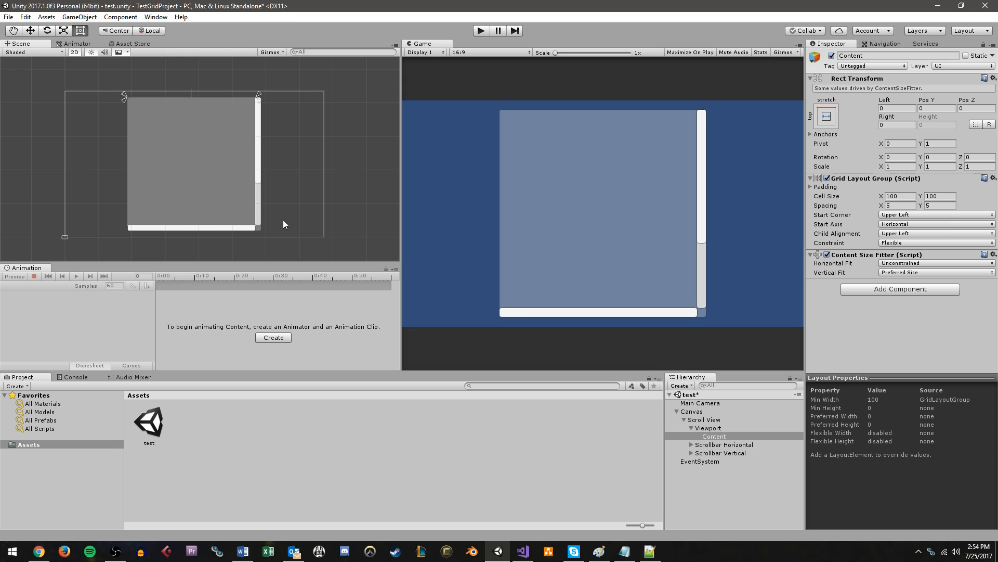
mouse_move(900, 296)
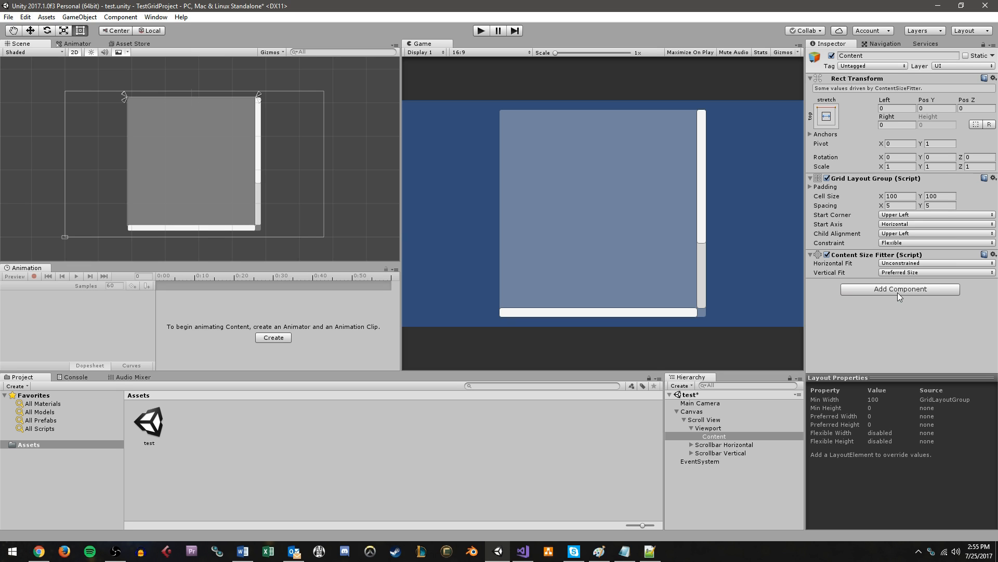
Create a new C# script PopulateGrid through Add Component and attach it to Content
left_click(900, 288)
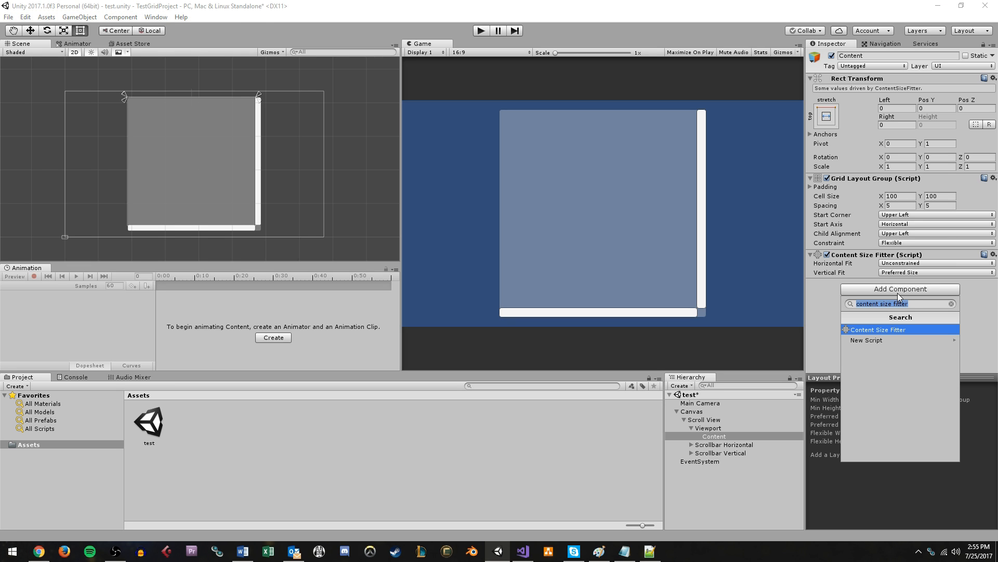
type("PopulateGri")
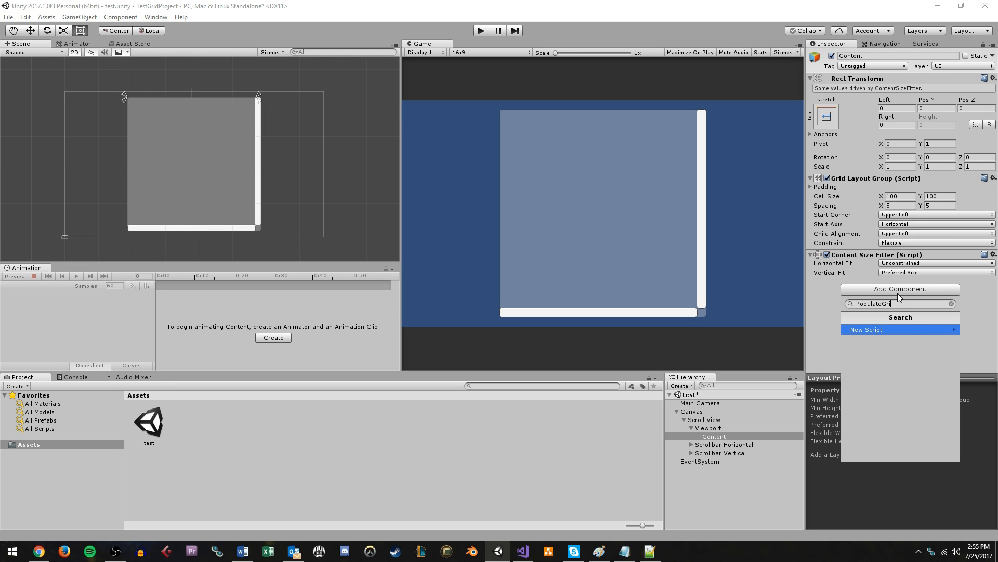
left_click(866, 330)
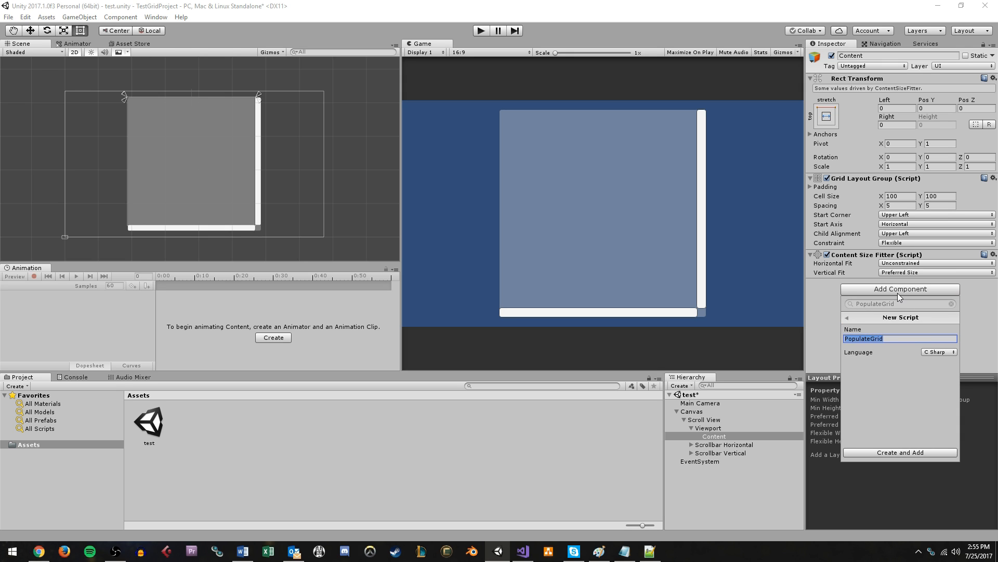
left_click(900, 452)
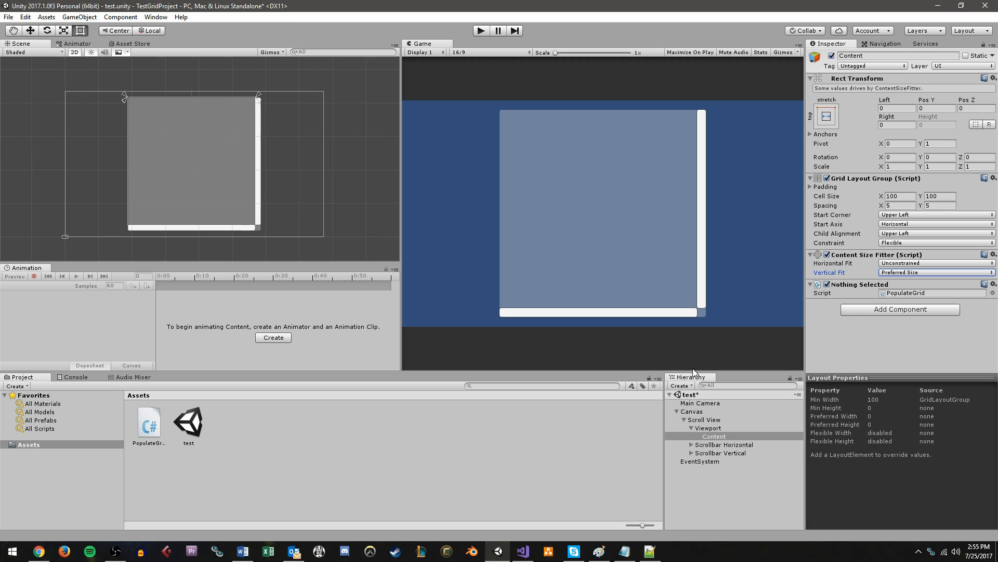
left_click(712, 436)
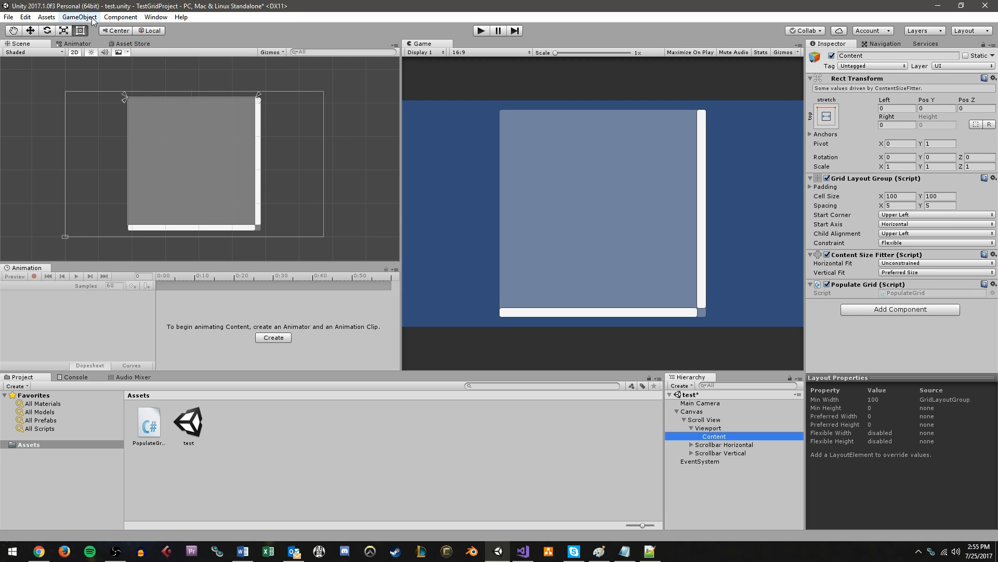
mouse_move(92, 21)
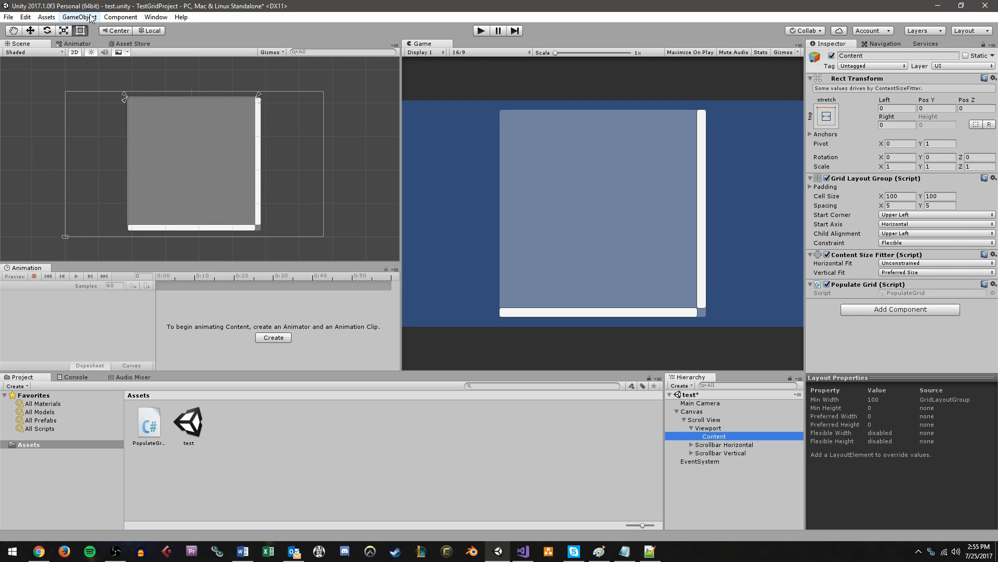
Create a UI Image, make it an Image prefab asset, and delete it from the scene
left_click(79, 17)
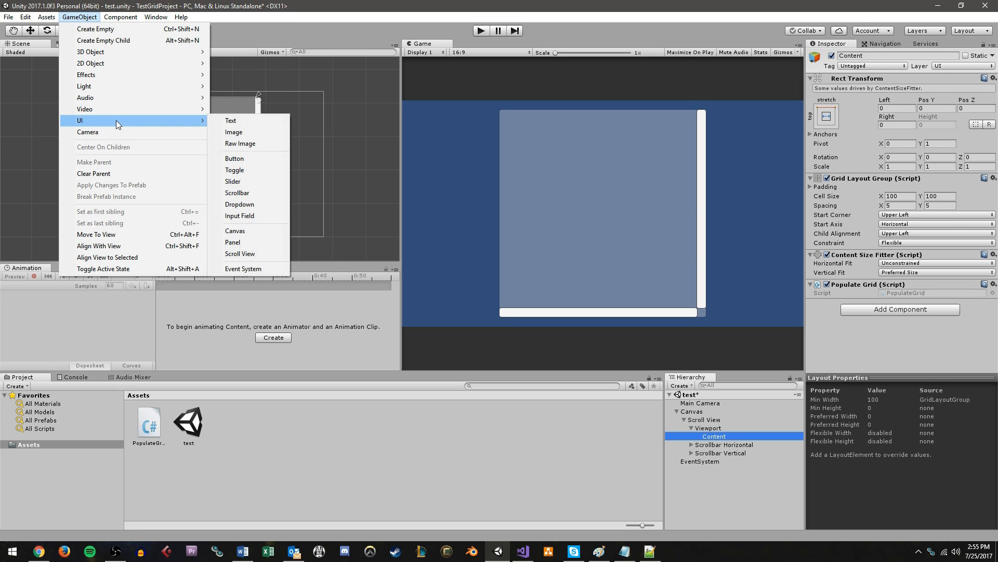
left_click(233, 132)
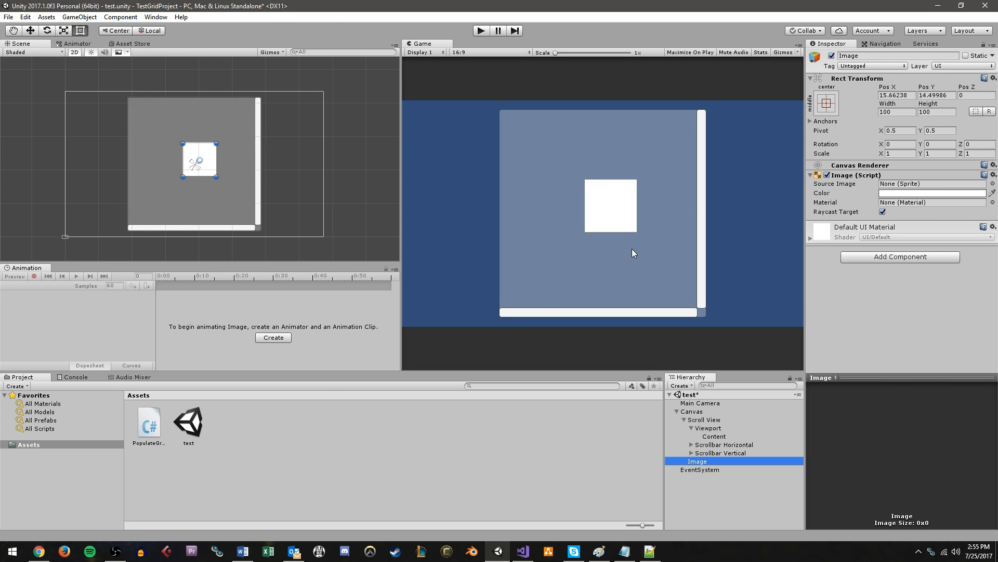
mouse_move(708, 468)
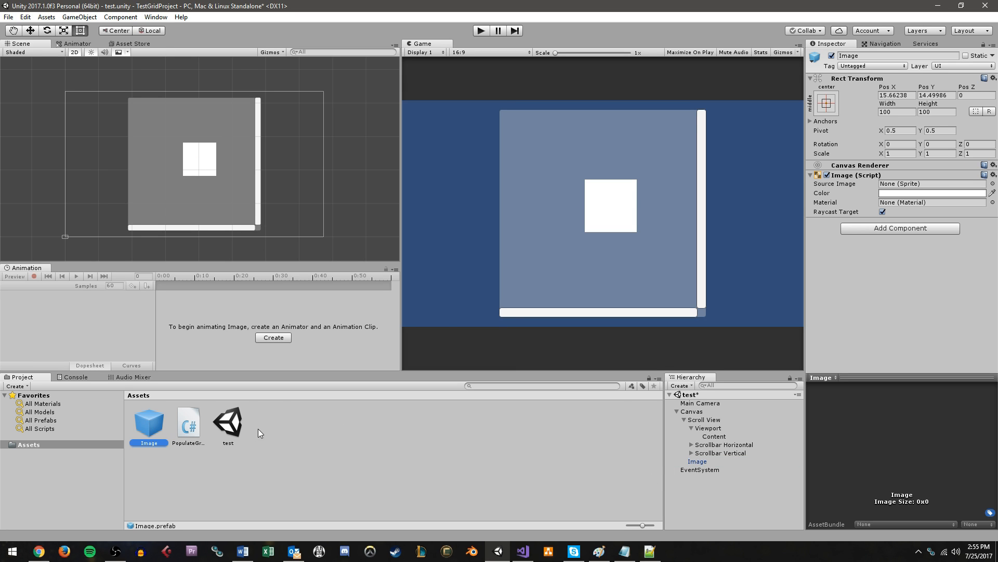
left_click(697, 461)
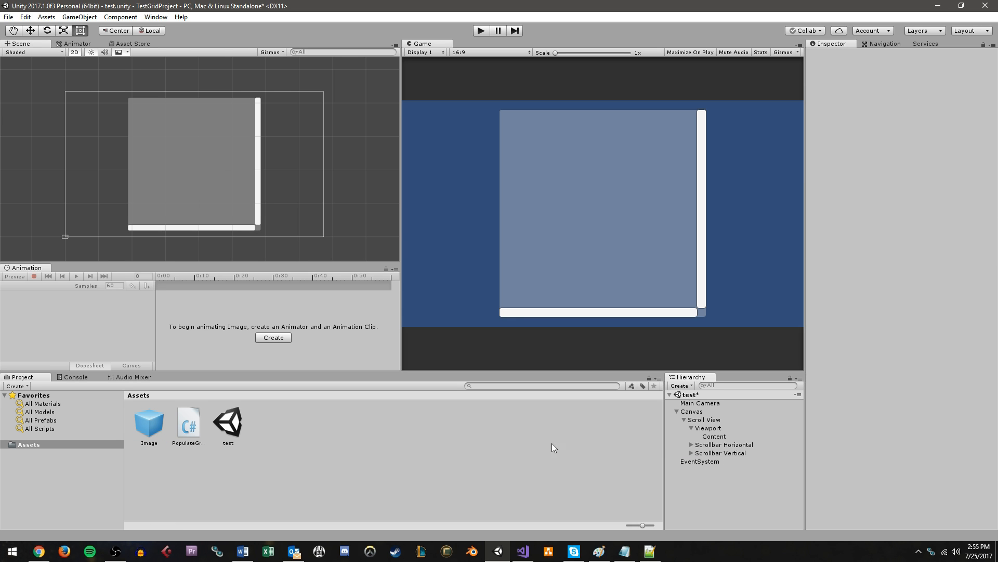
left_click(149, 423)
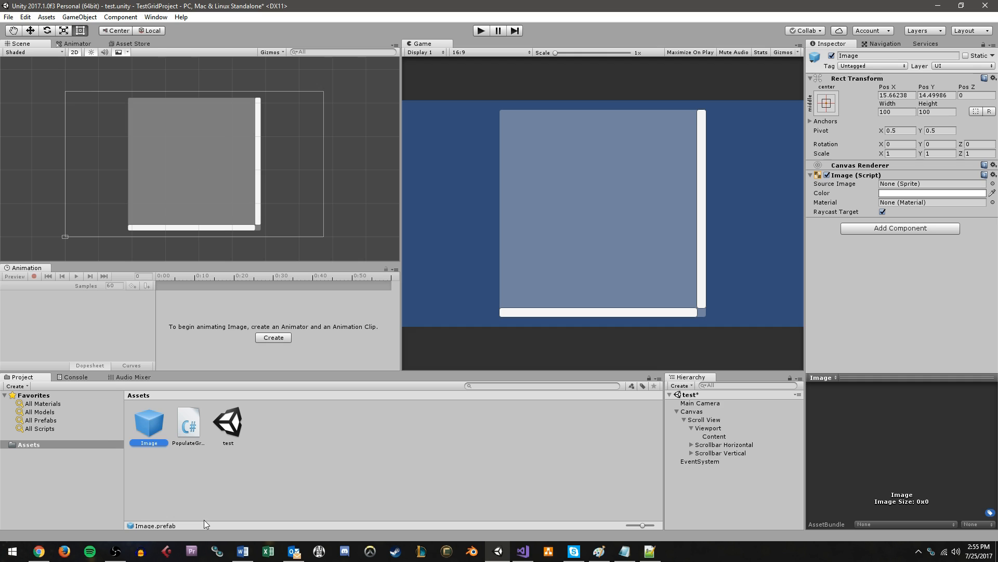
mouse_move(146, 425)
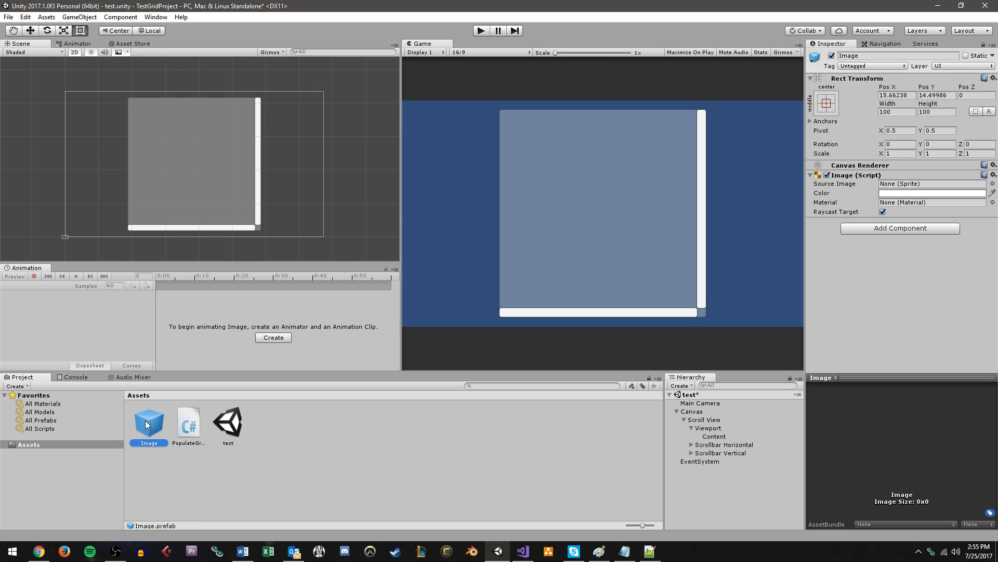
mouse_move(266, 447)
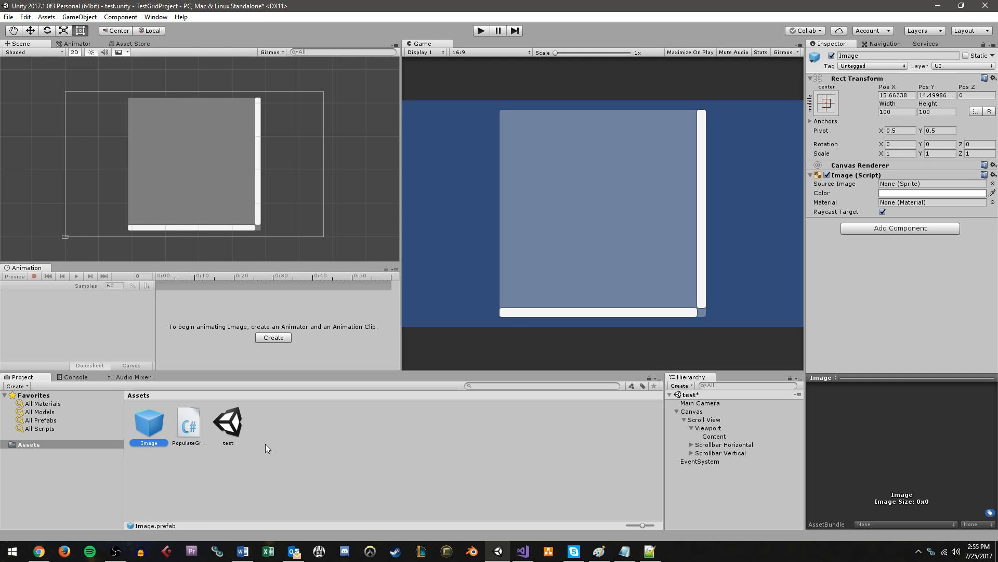
left_click(523, 551)
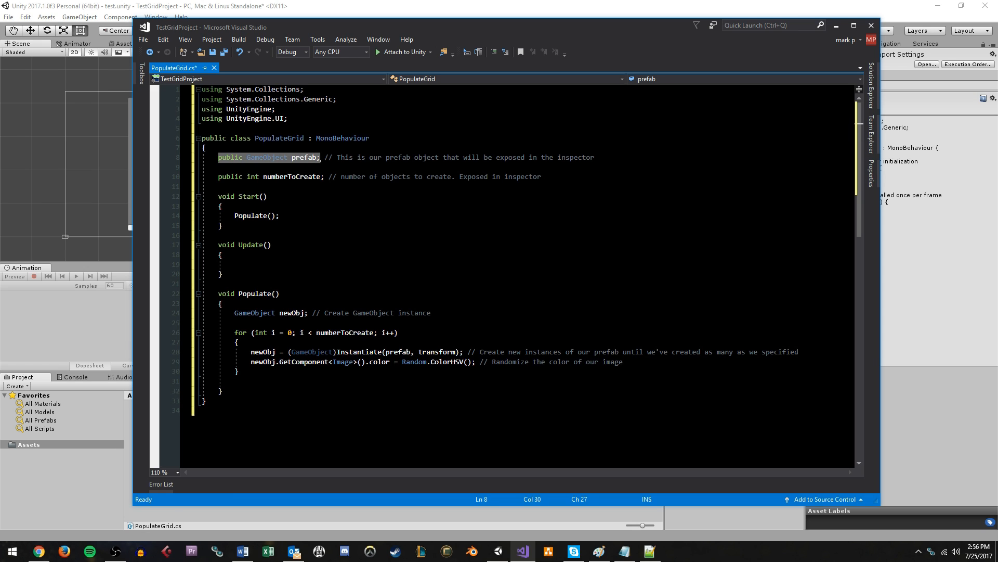
Highlight the public prefab and numberToCreate field declarations in PopulateGrid.cs
left_click(229, 157)
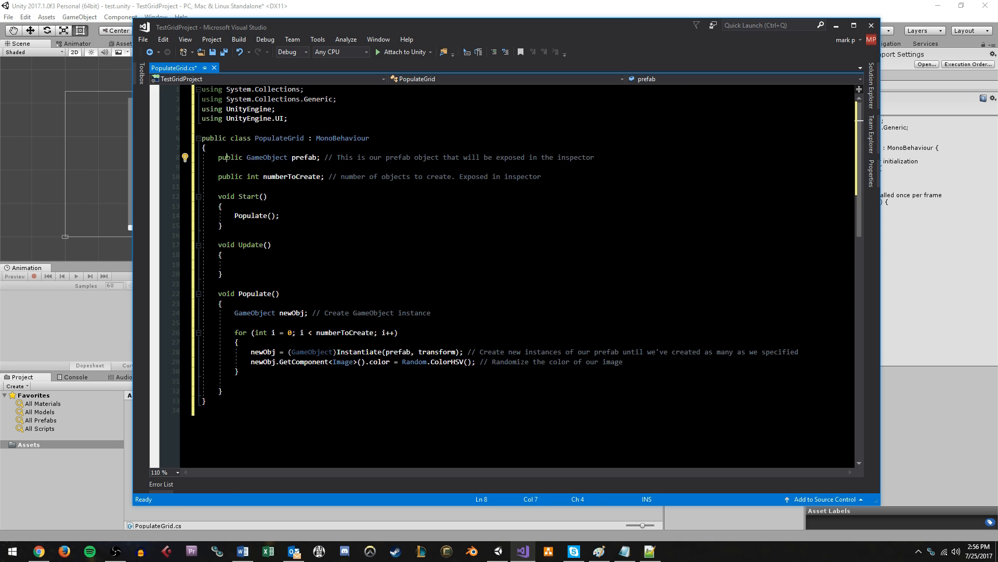
double_click(230, 157)
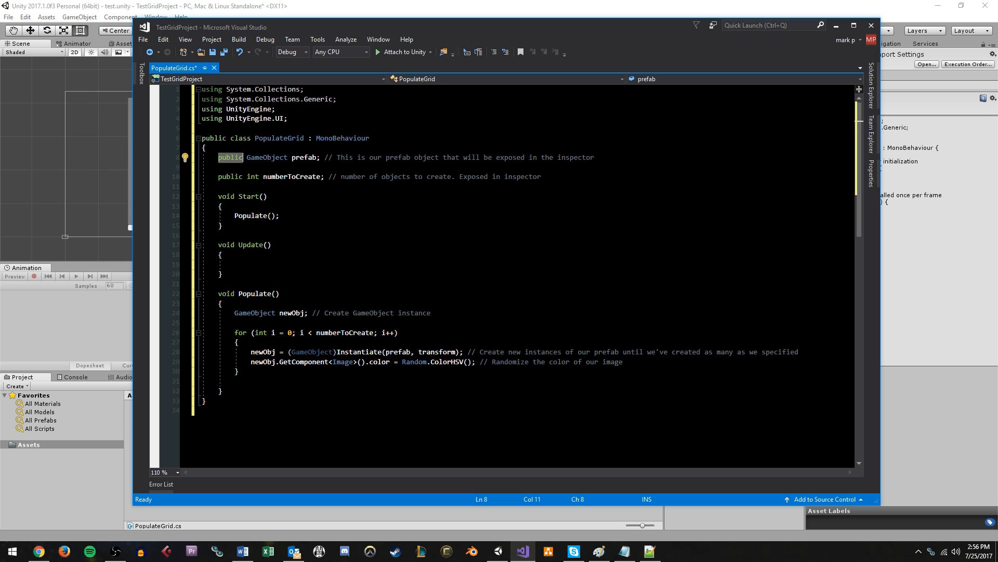
left_click(373, 157)
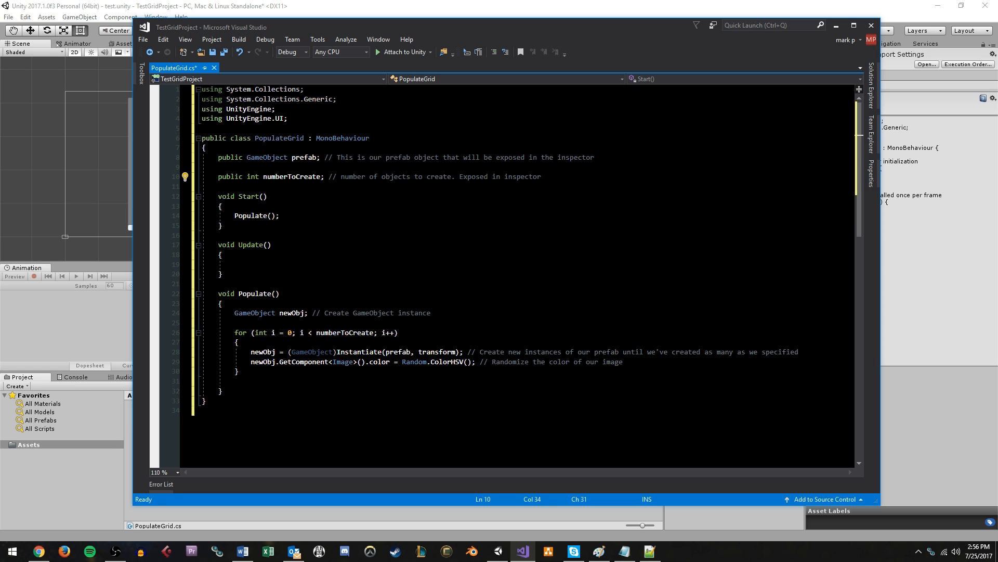
double_click(231, 177)
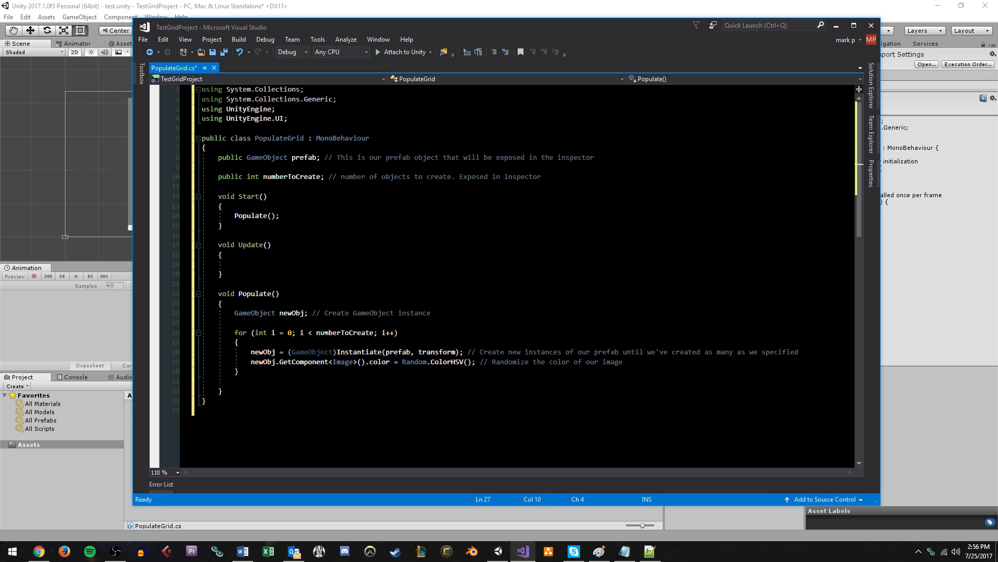
Highlight the loop's numberToCreate condition and the Instantiate(prefab) call arguments
double_click(344, 332)
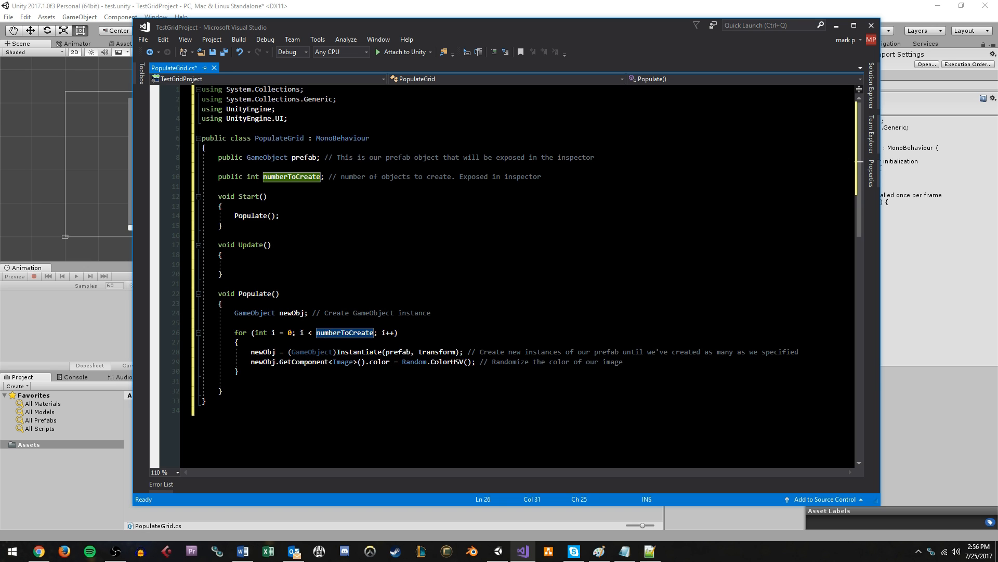
left_click(261, 351)
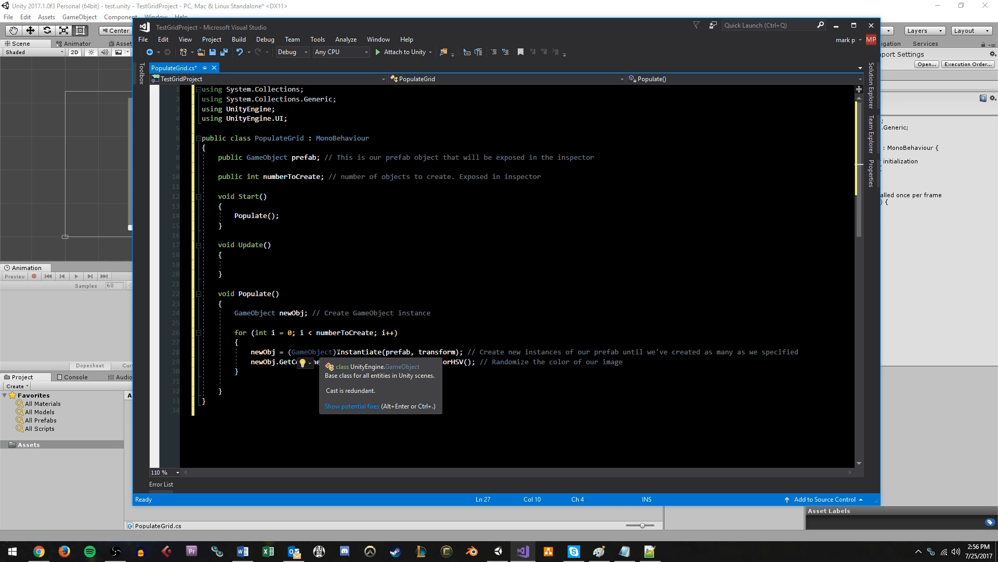
double_click(359, 352)
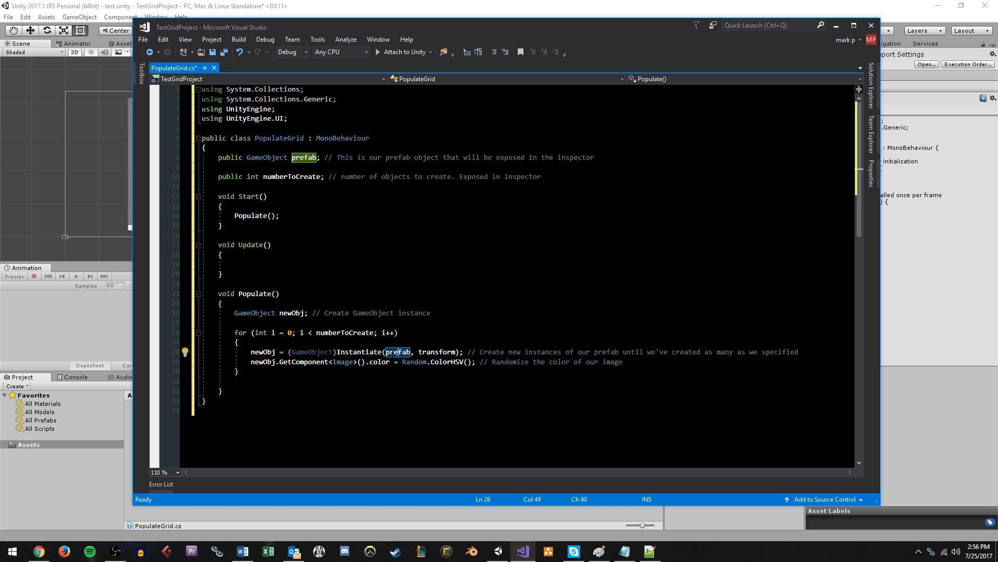
double_click(397, 351)
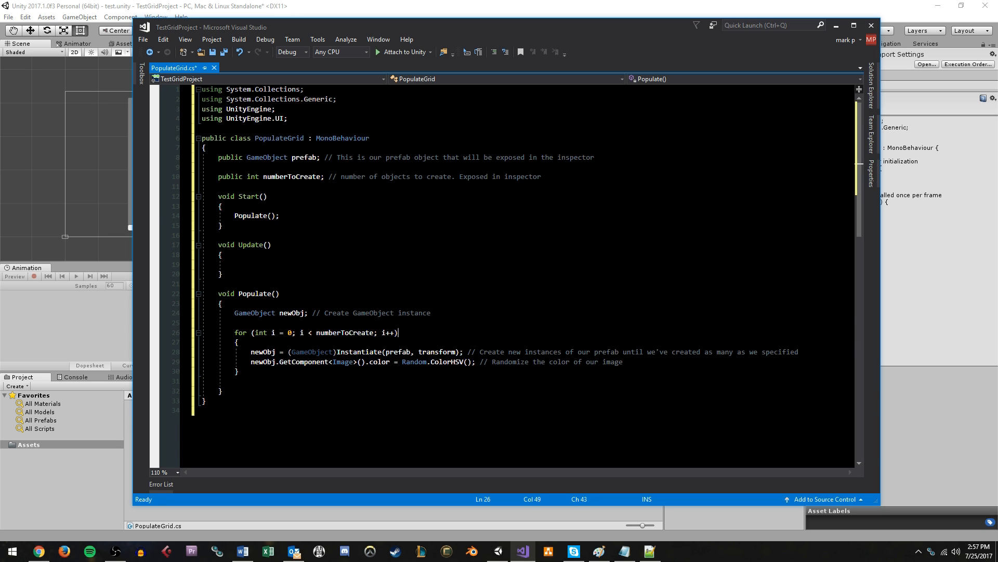
double_click(435, 351)
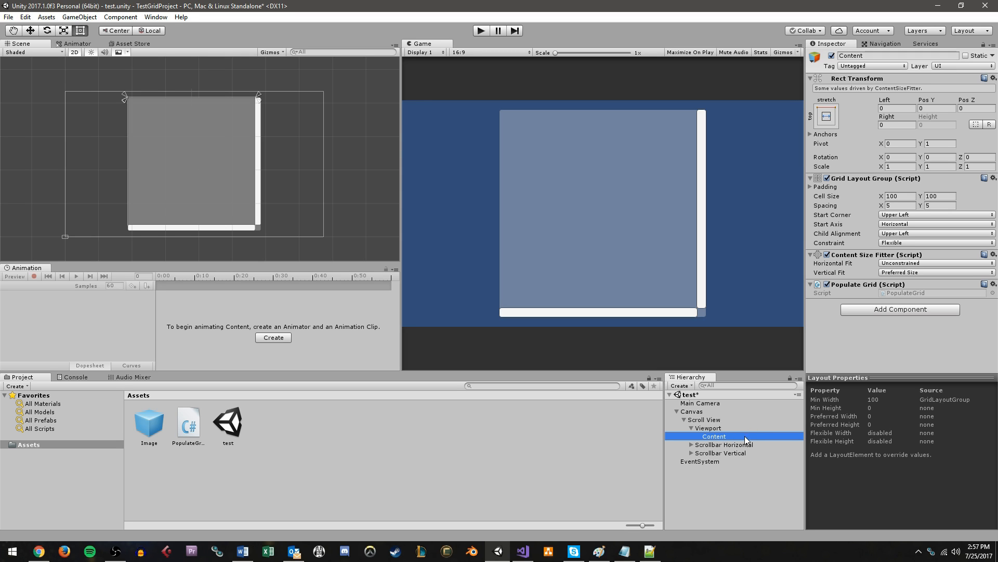
left_click(708, 428)
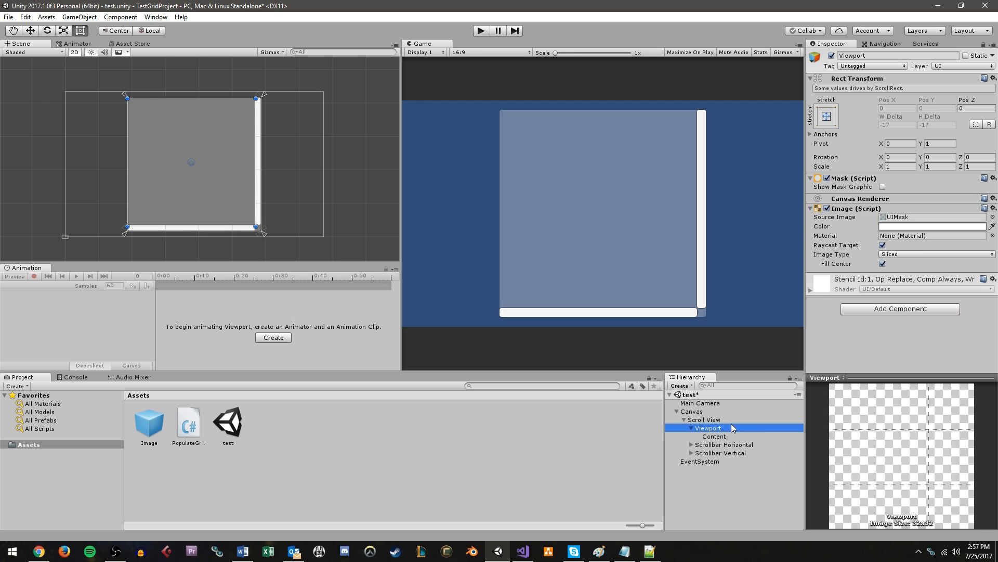
mouse_move(724, 433)
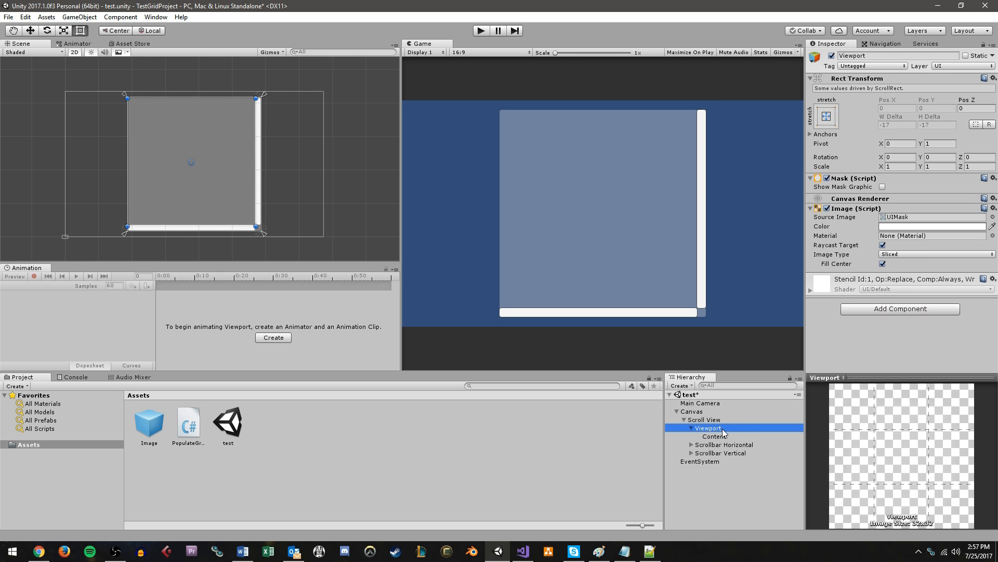
left_click(713, 436)
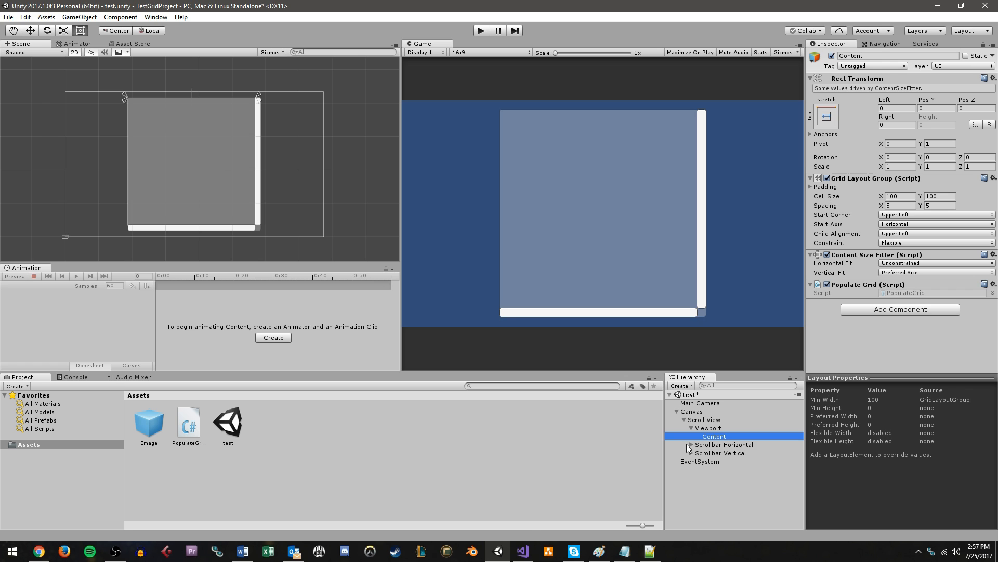
left_click(521, 551)
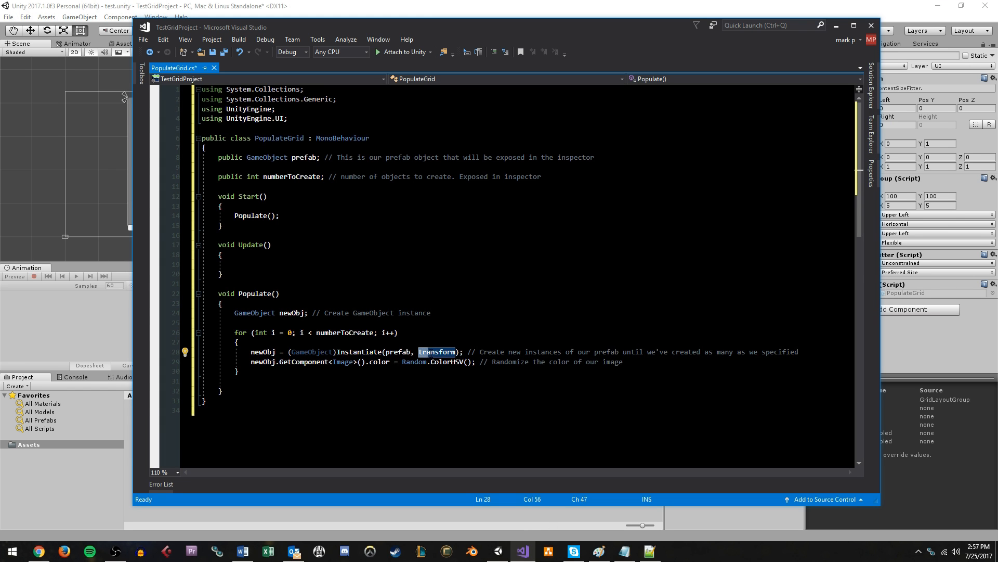
mouse_move(438, 352)
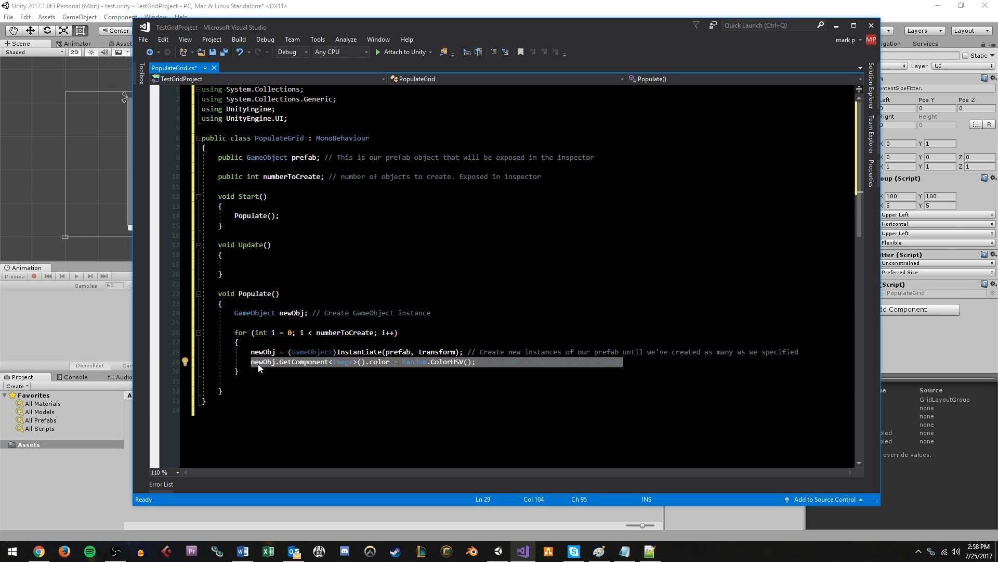
Finish the random-colour line in PopulateGrid.cs and return to the Unity editor
double_click(261, 362)
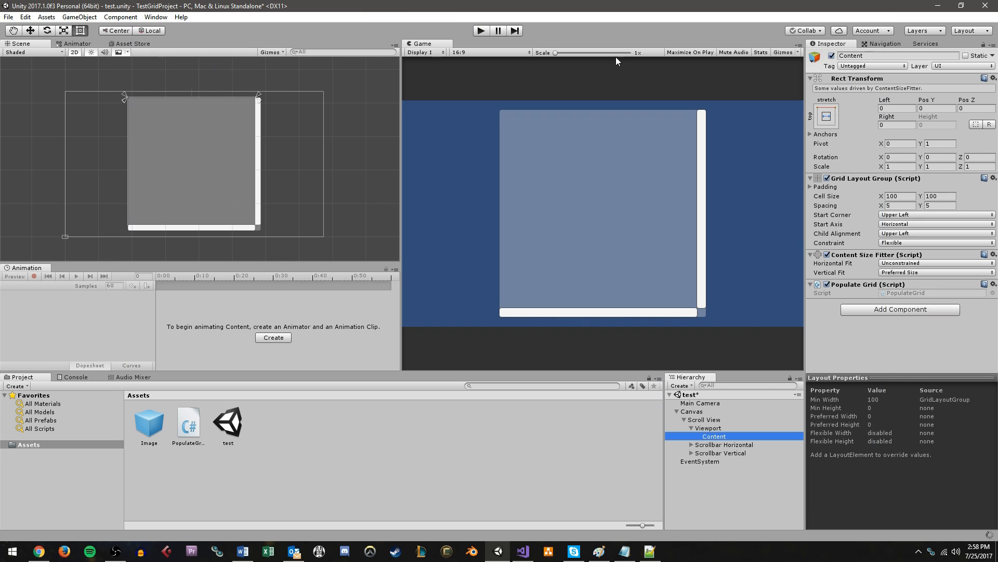
mouse_move(283, 416)
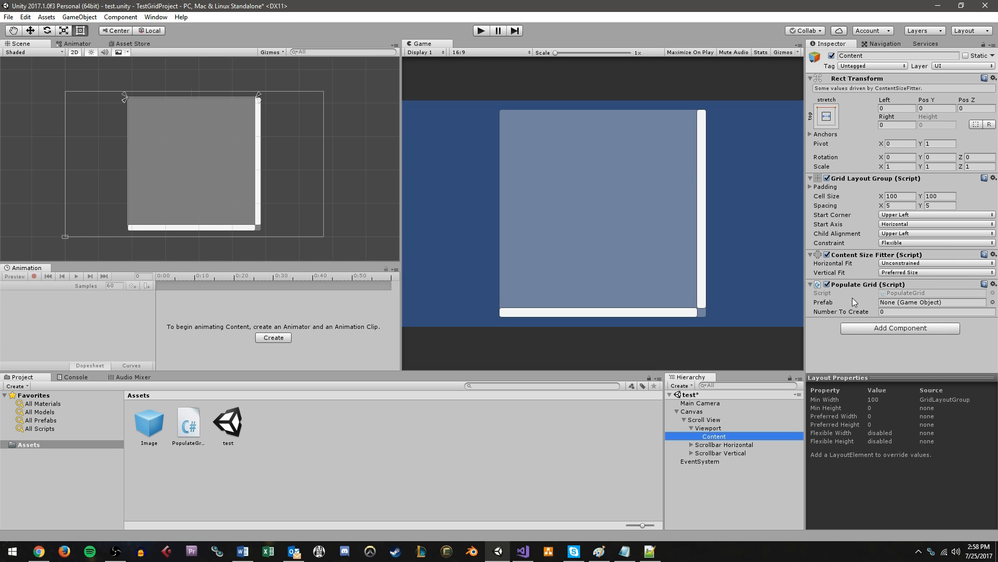
mouse_move(860, 299)
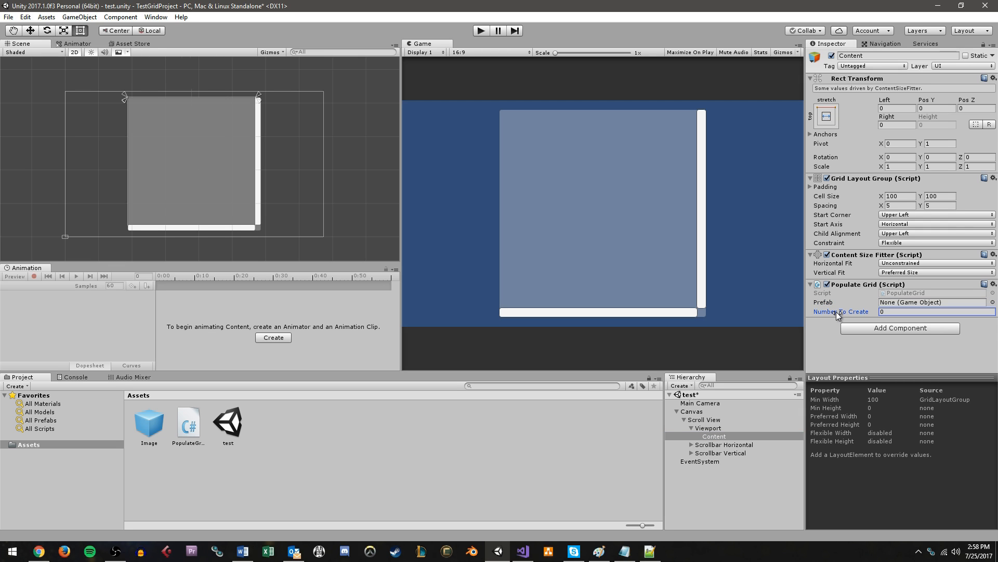
mouse_move(837, 315)
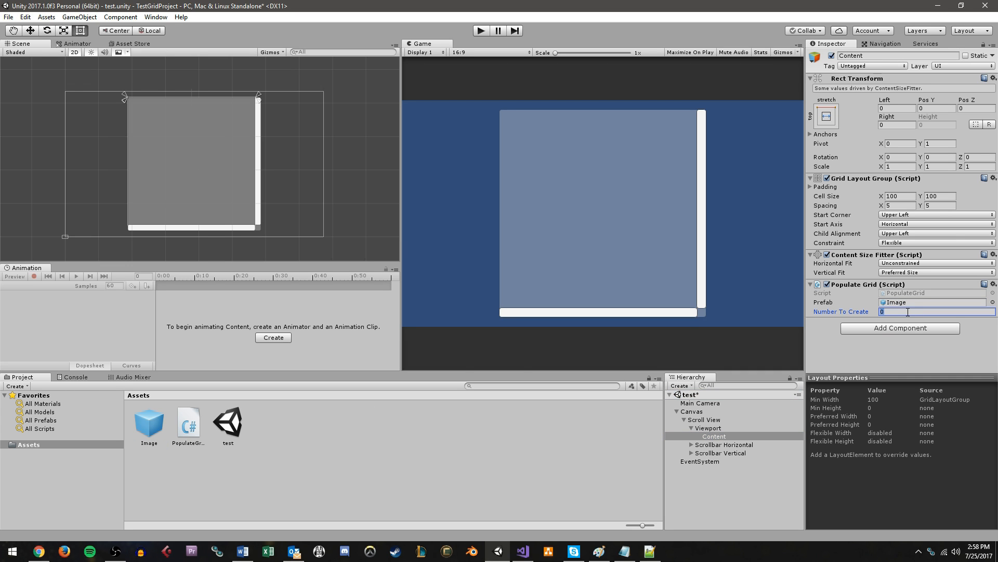
Set Populate Grid's Number To Create to 20 with the Image prefab assigned
type("20")
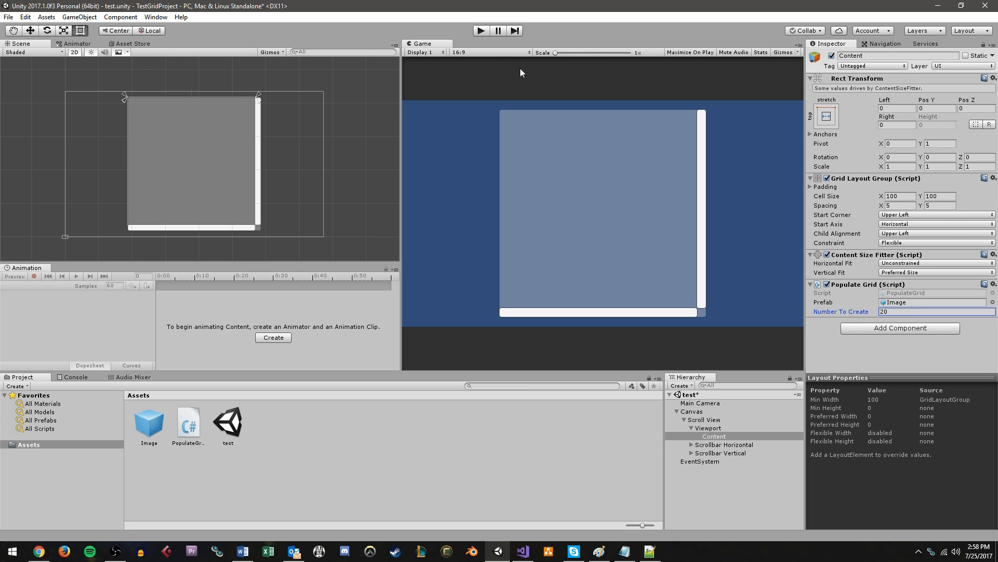
left_click(481, 30)
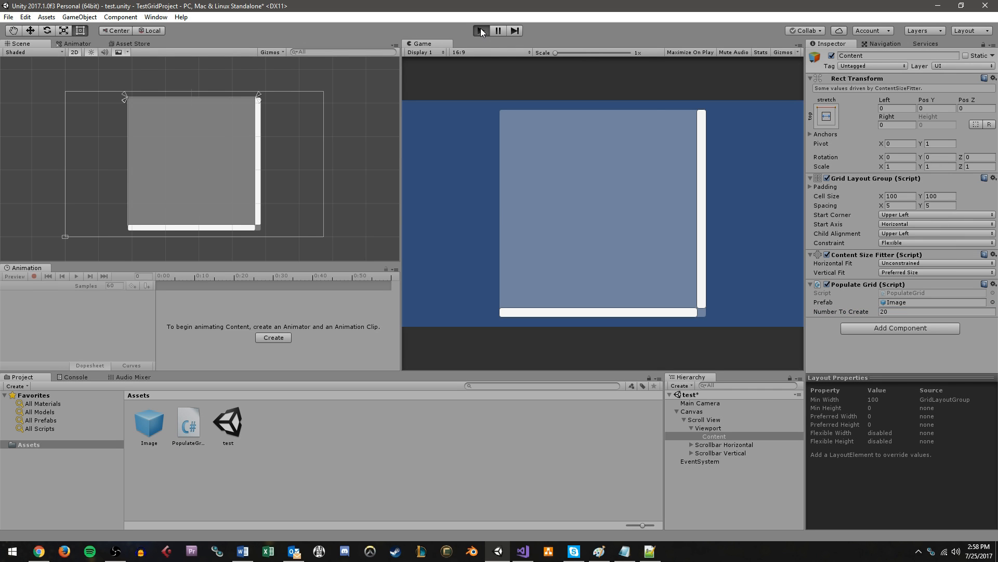
Run the scene to see large randomly coloured tiles fill the scroll view, then stop
left_click(481, 30)
type("20")
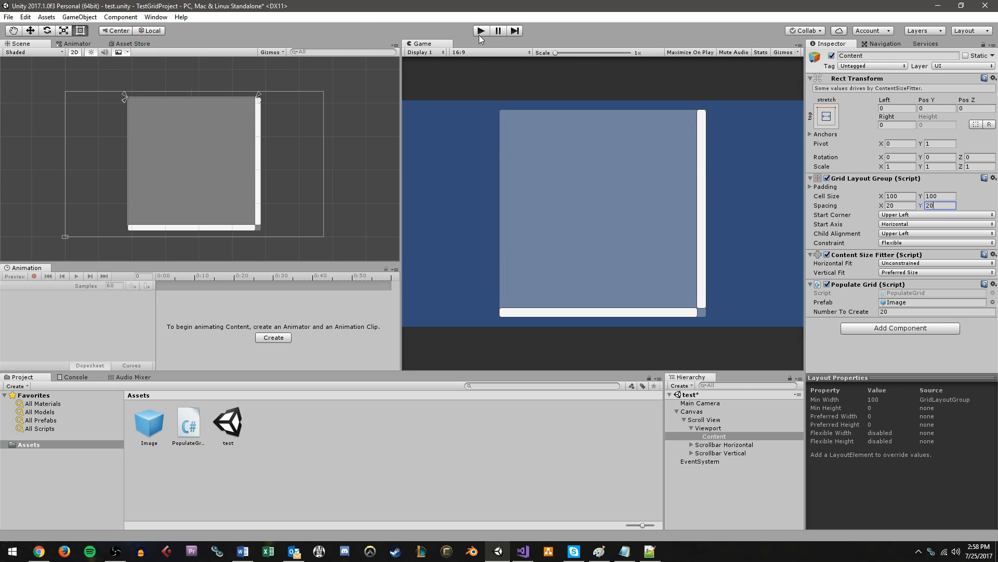
left_click(480, 30)
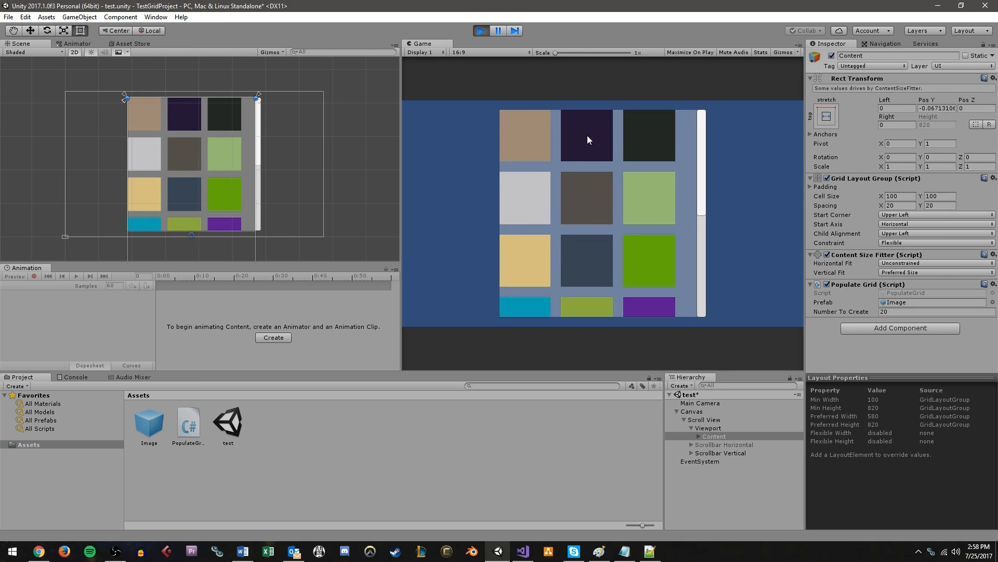
mouse_move(559, 167)
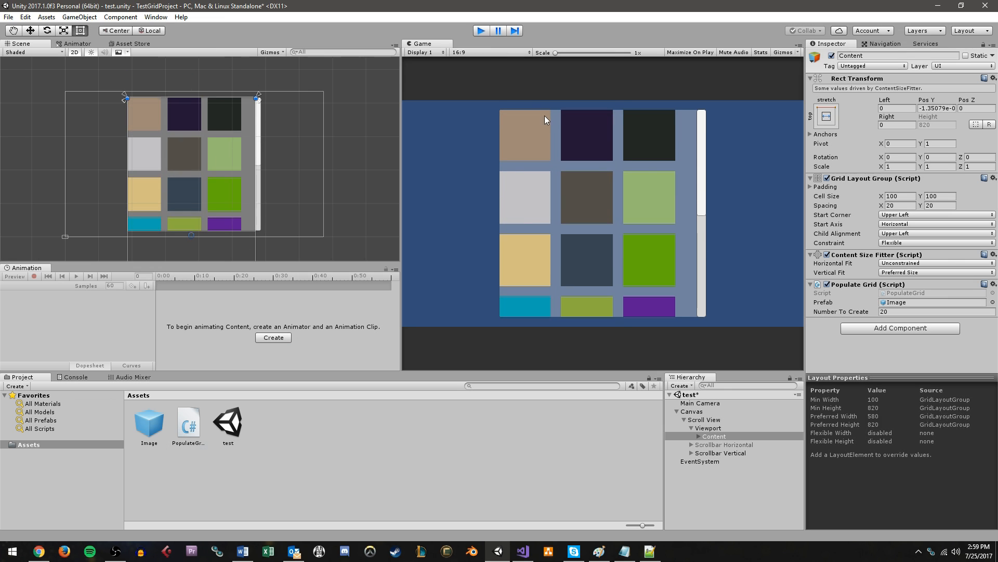
left_click(897, 195)
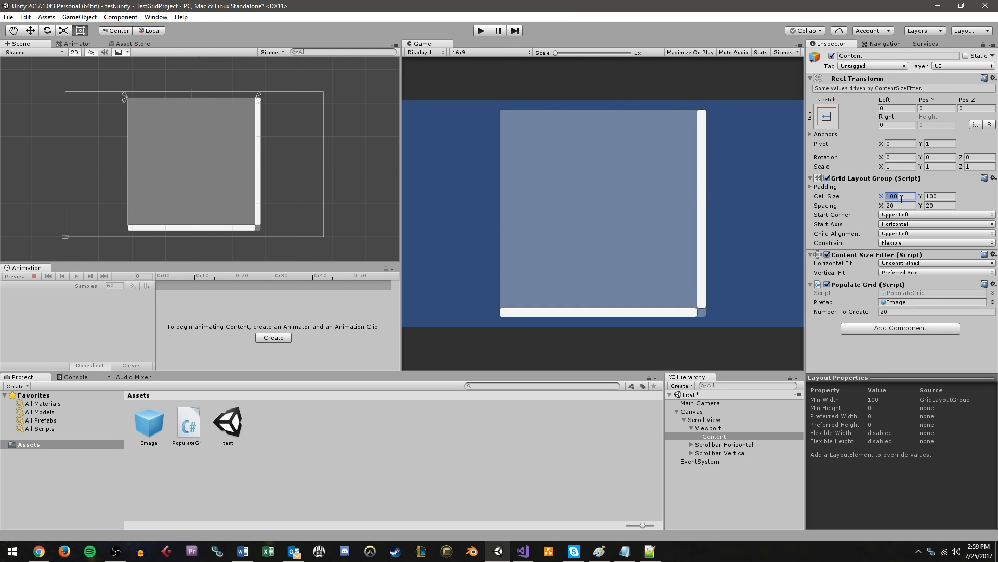
Use 50×50 cells with spacing 5 and test that 20 small coloured tiles appear
left_click(898, 205)
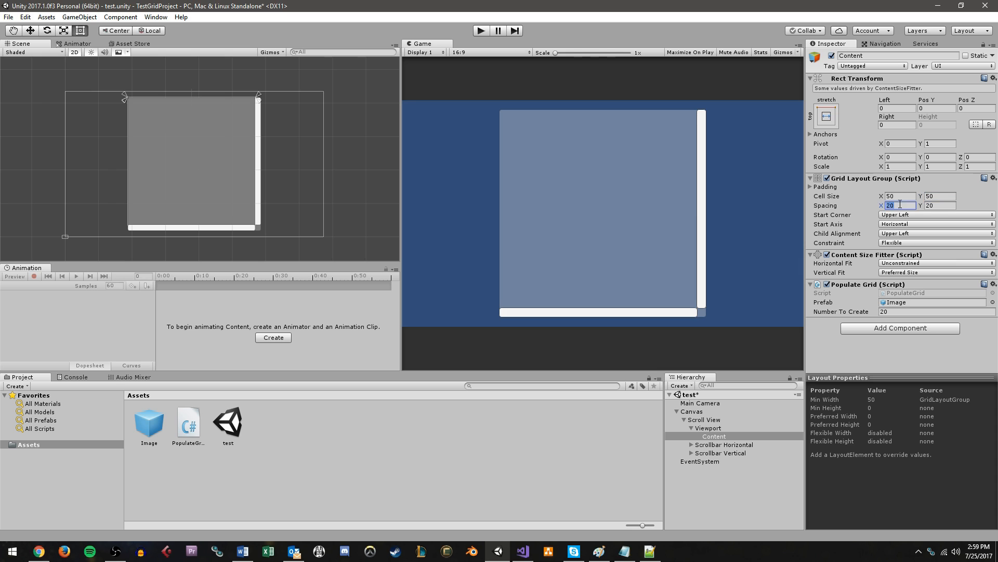
type("5")
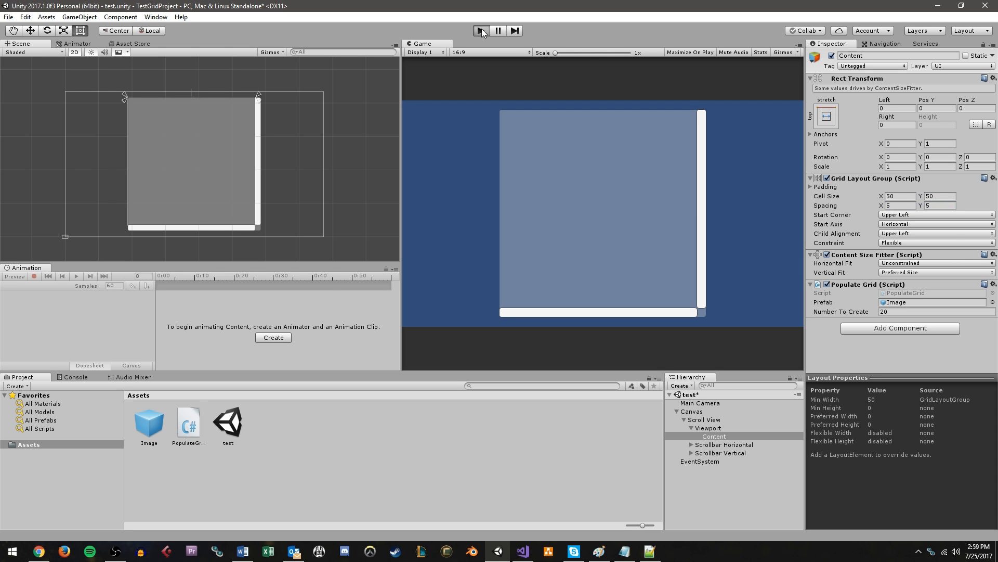
left_click(480, 31)
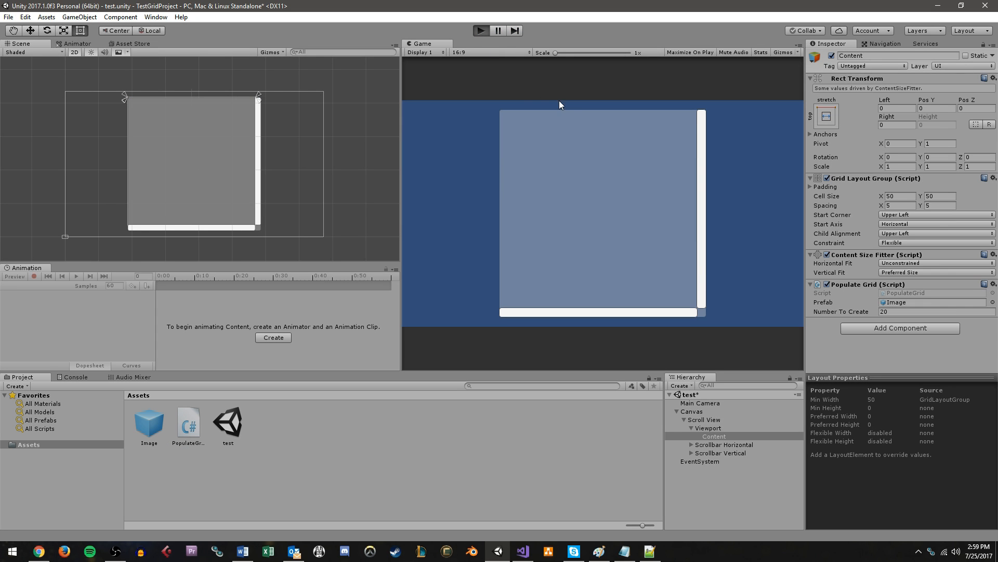
left_click(480, 30)
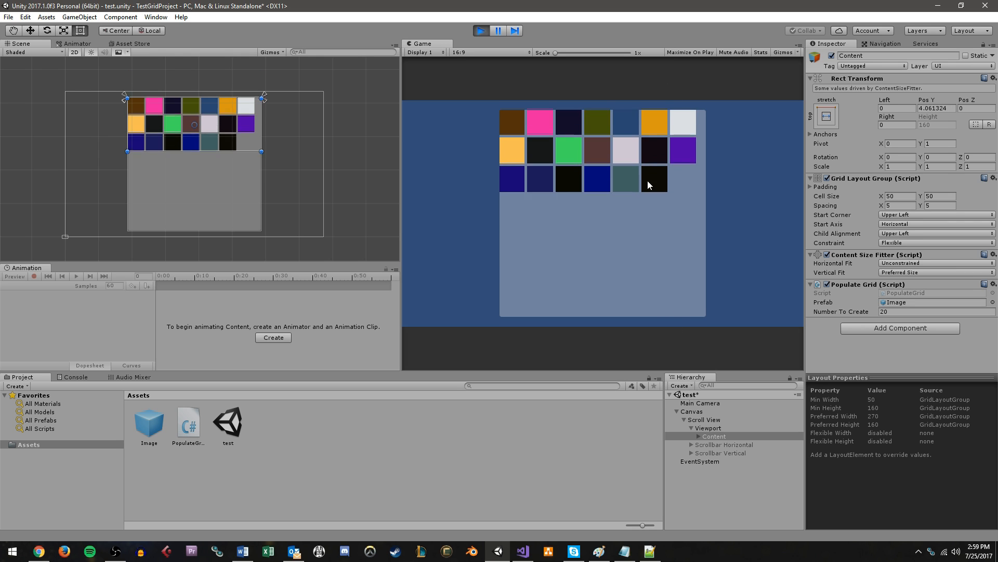
left_click(497, 30)
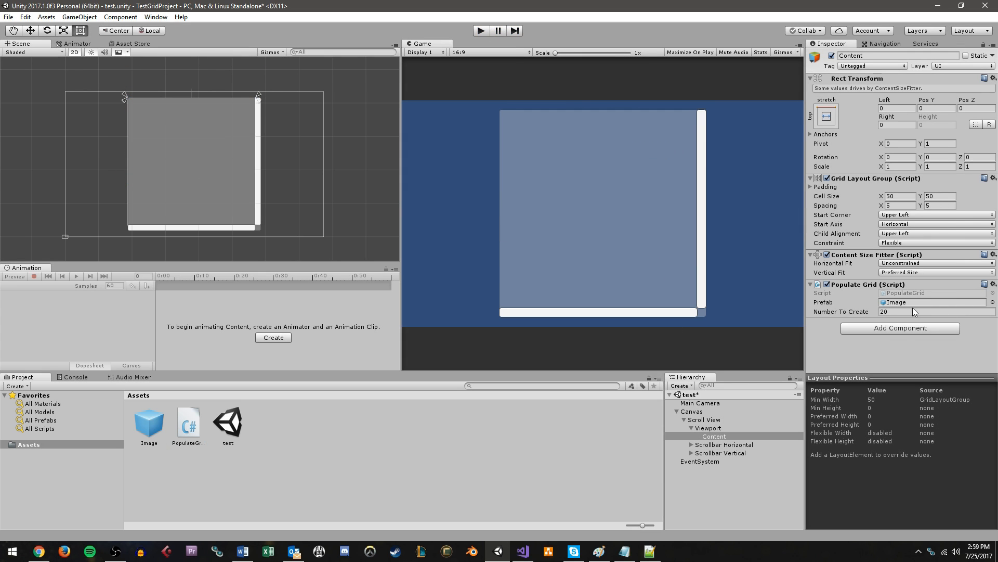
Set Number To Create to 500, run the scene and scroll through the long tile grid
type("500")
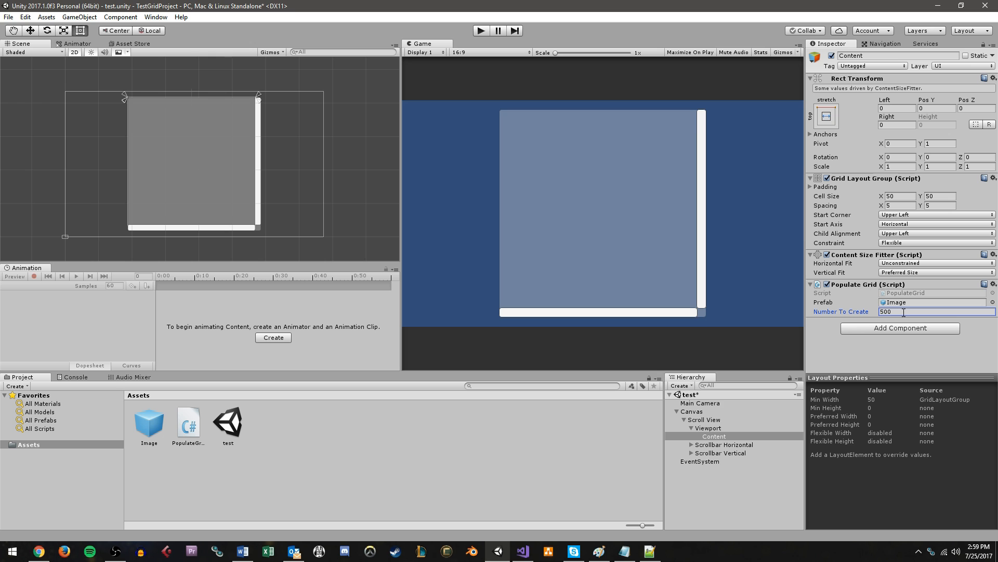
left_click(481, 30)
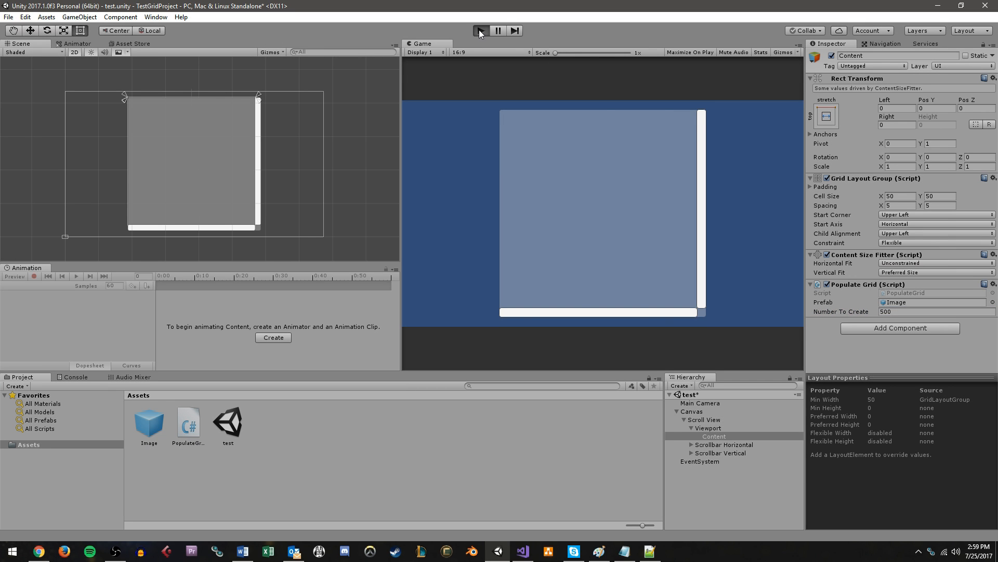
left_click(480, 31)
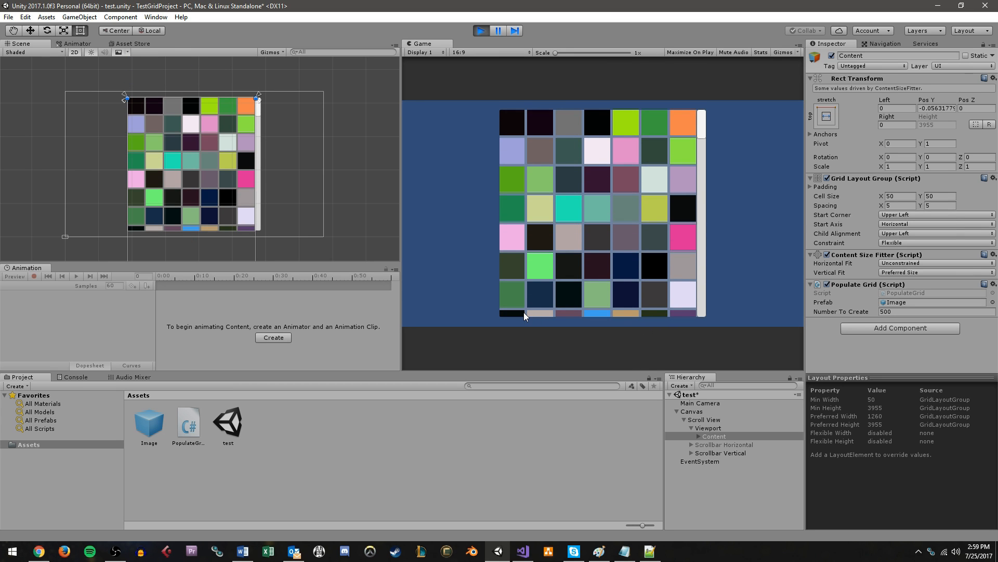
mouse_move(541, 300)
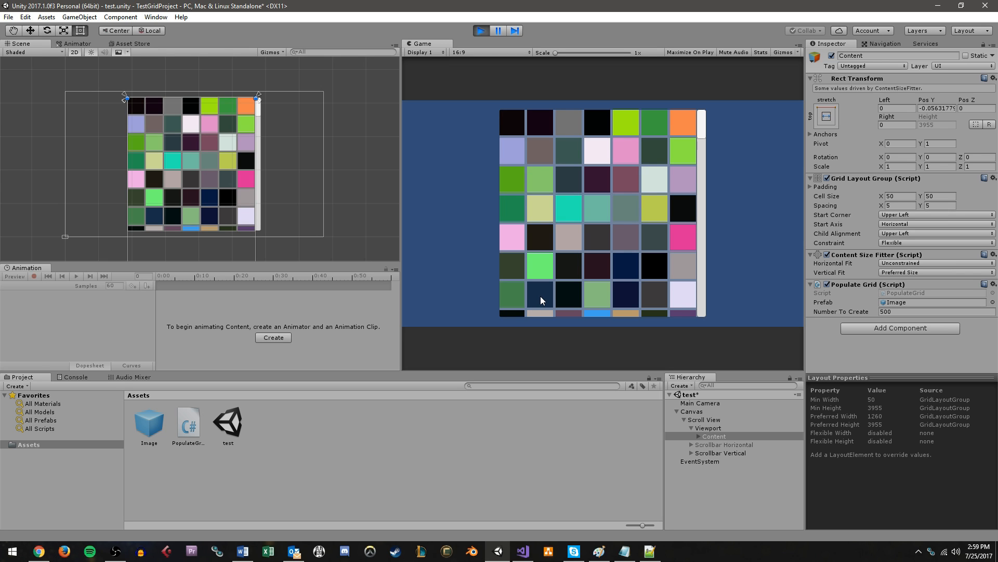
mouse_move(591, 271)
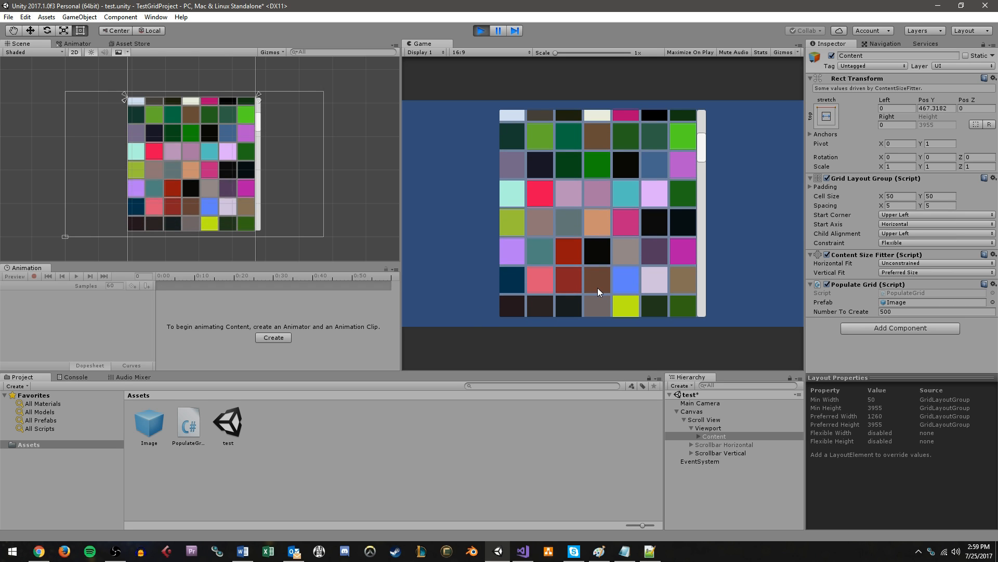
scroll("down", 3)
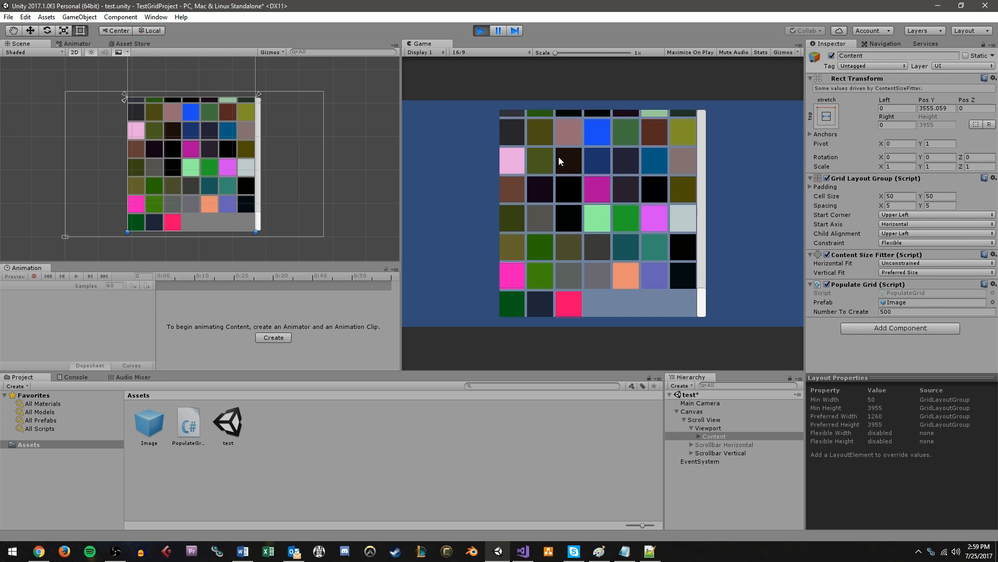
mouse_move(555, 166)
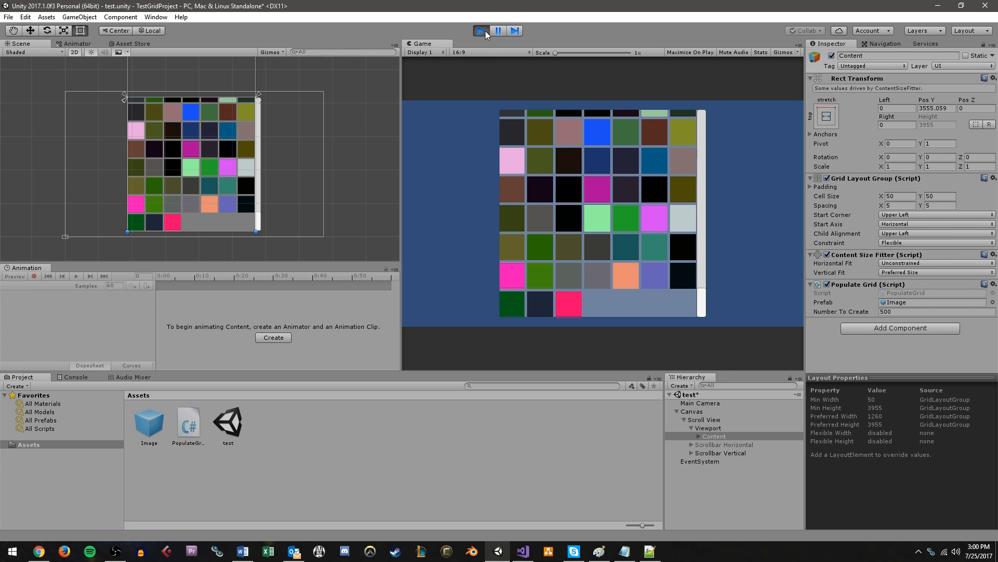
mouse_move(486, 36)
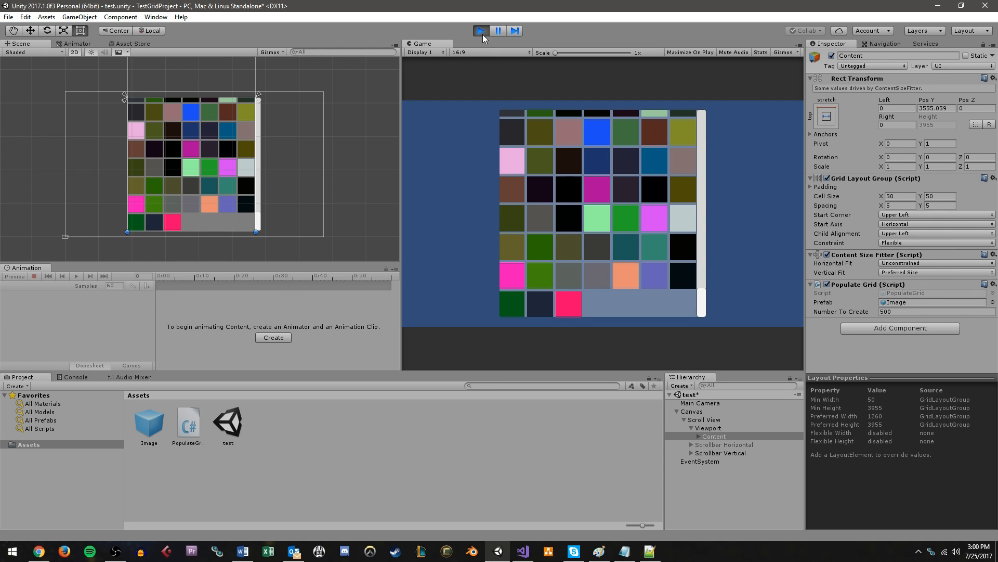